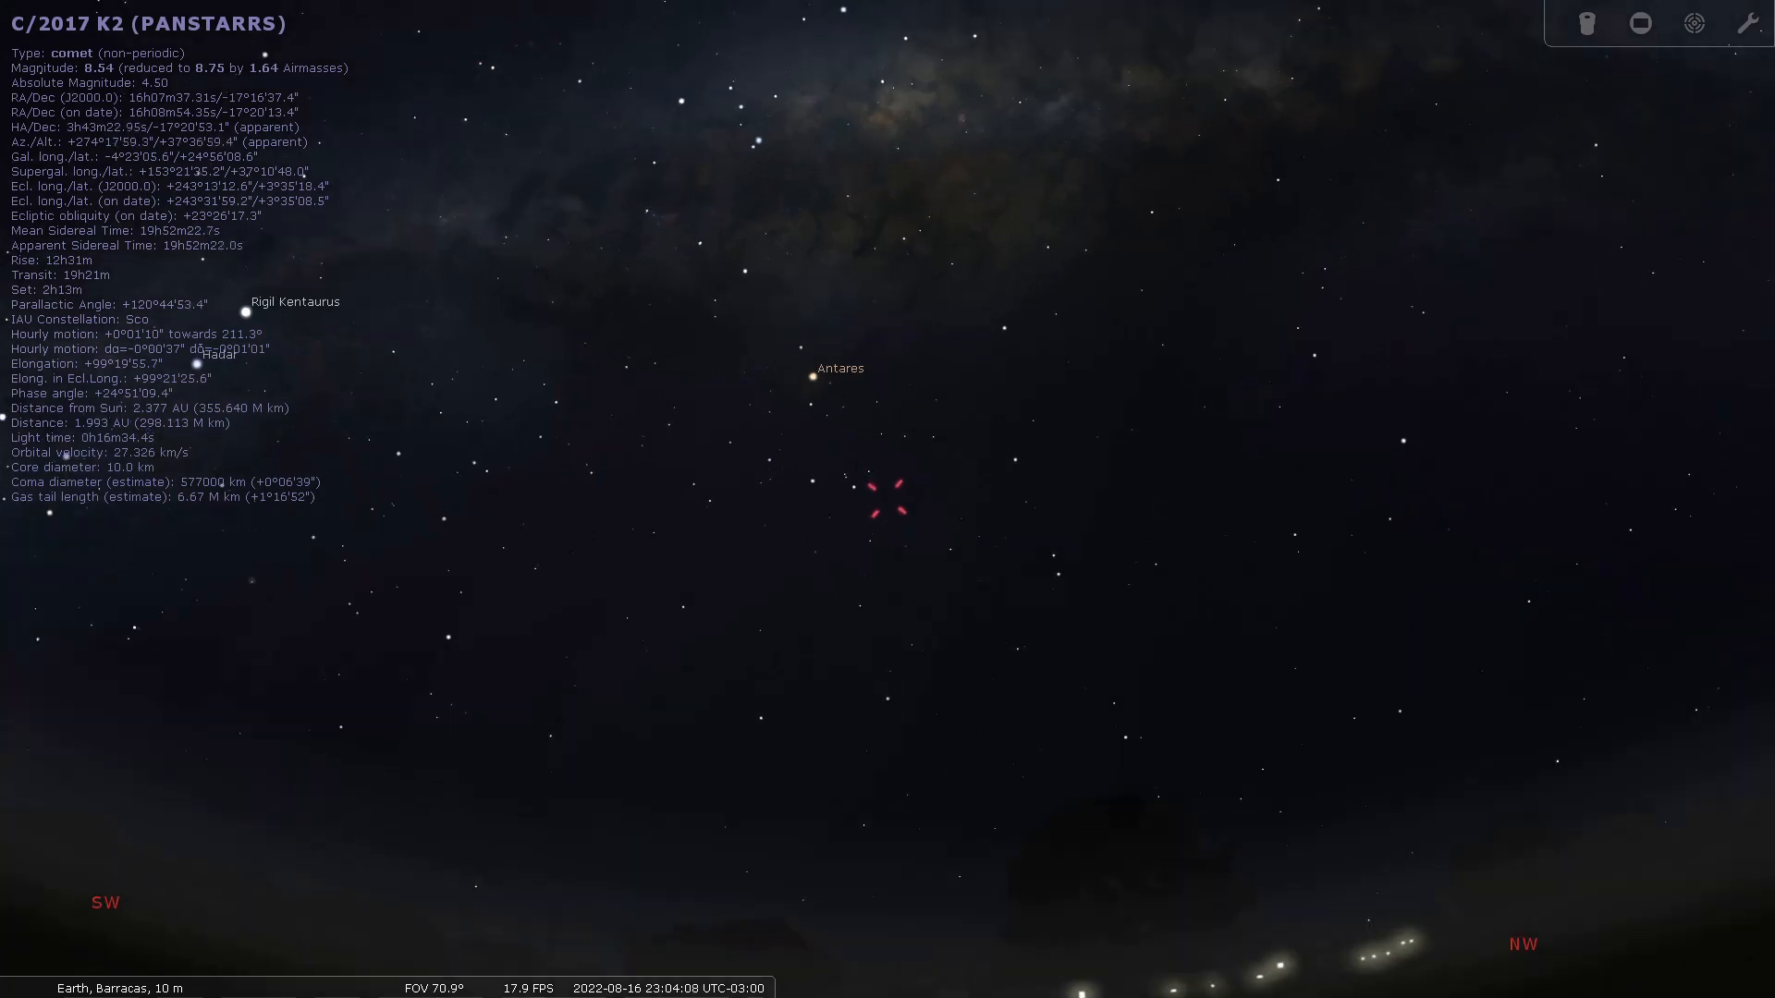
# Zoom the view out and back in around comet C/2017 K2 (PANSTARRS)
pyautogui.scroll(-3)
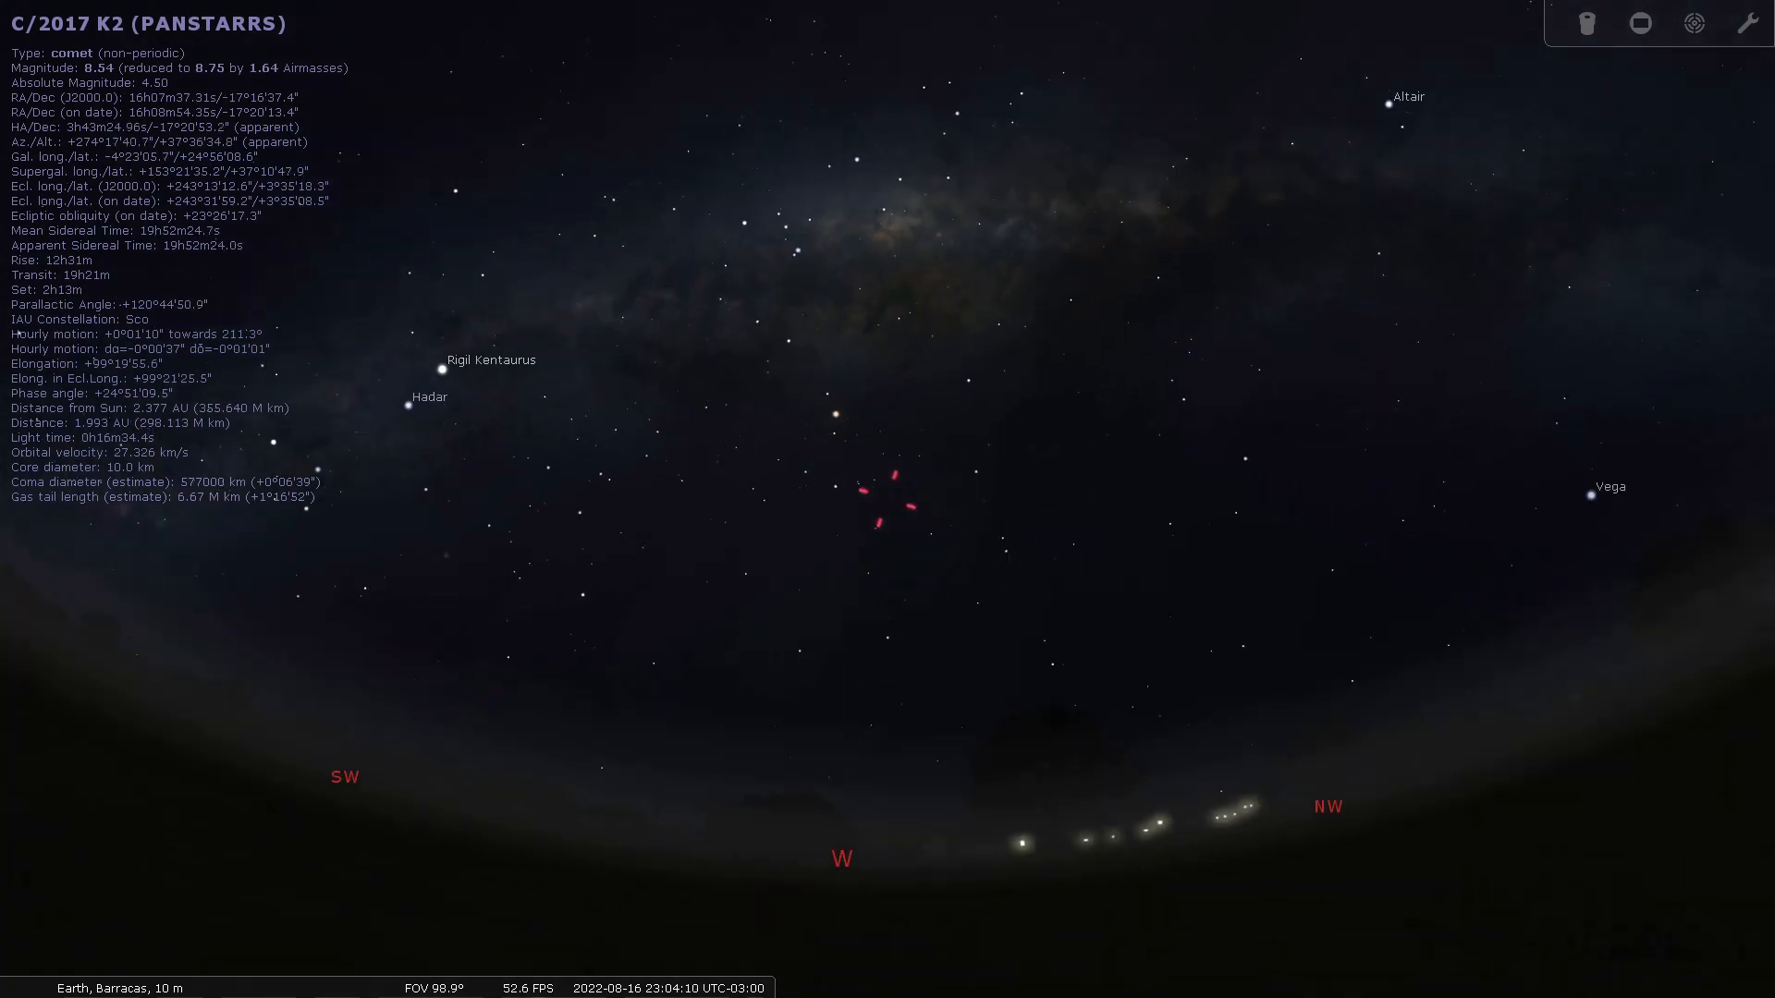
pyautogui.scroll(3)
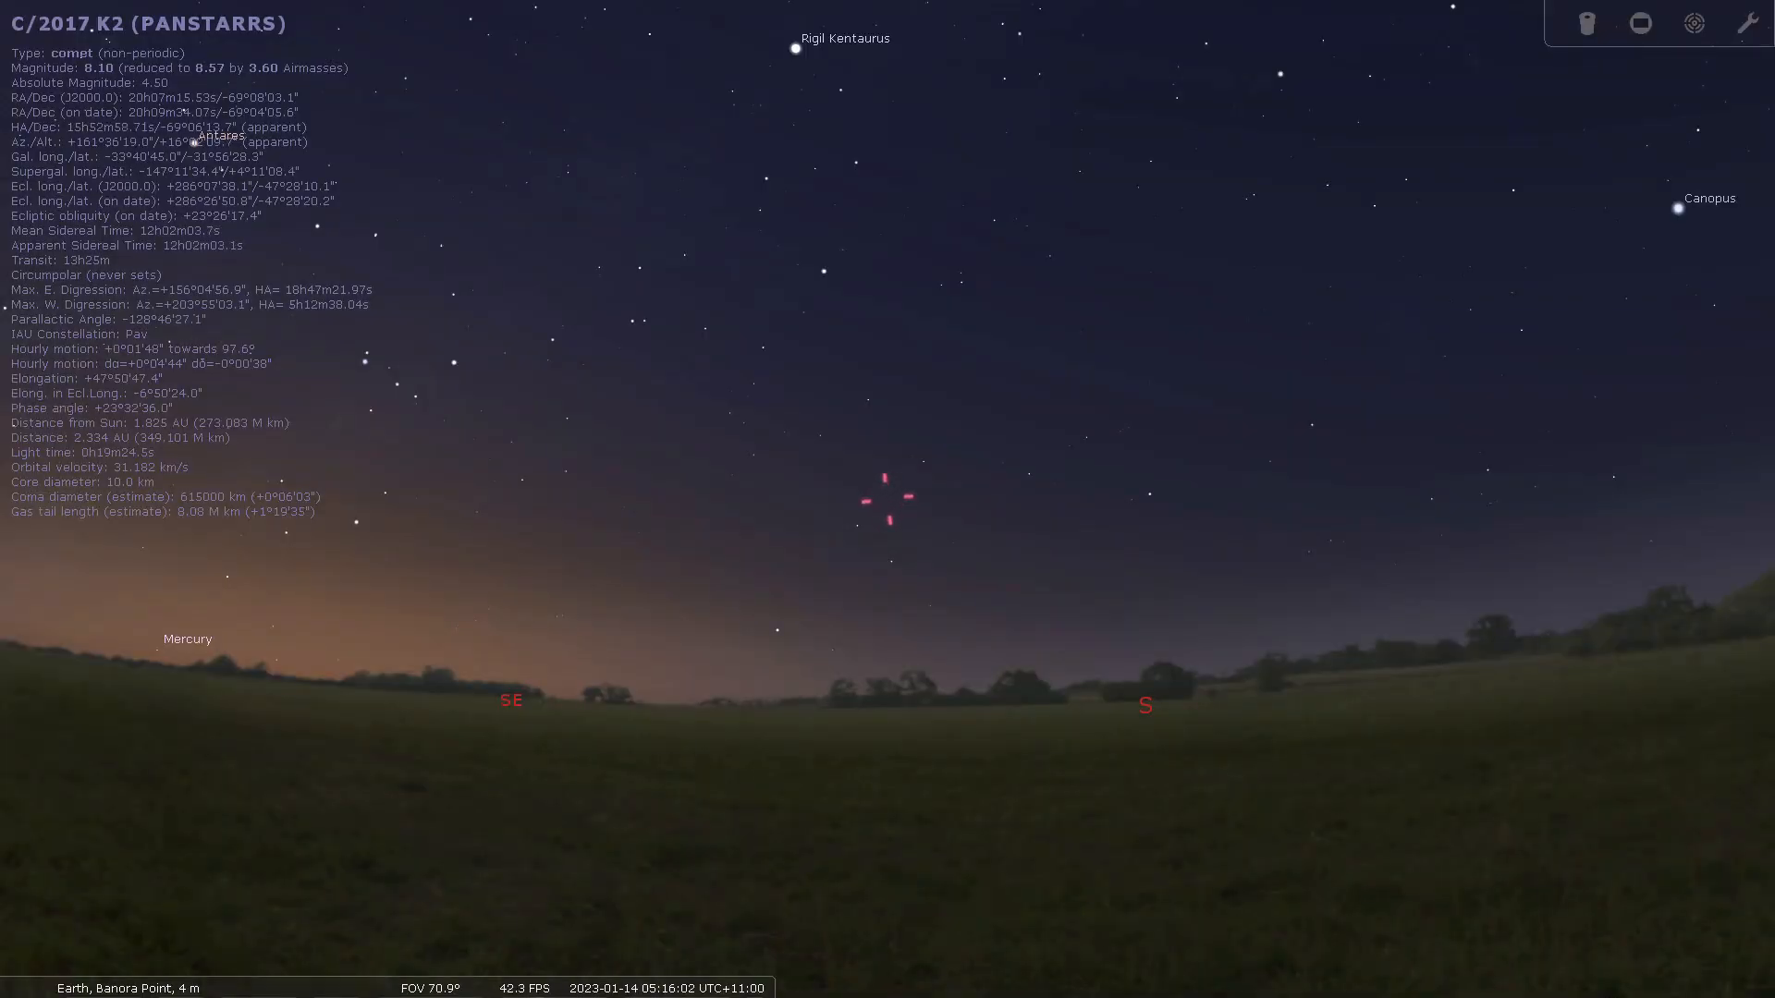
# Launch Stellarium from the desktop shortcut into a fresh Ashland, Kentucky dusk view
pyautogui.scroll(3)
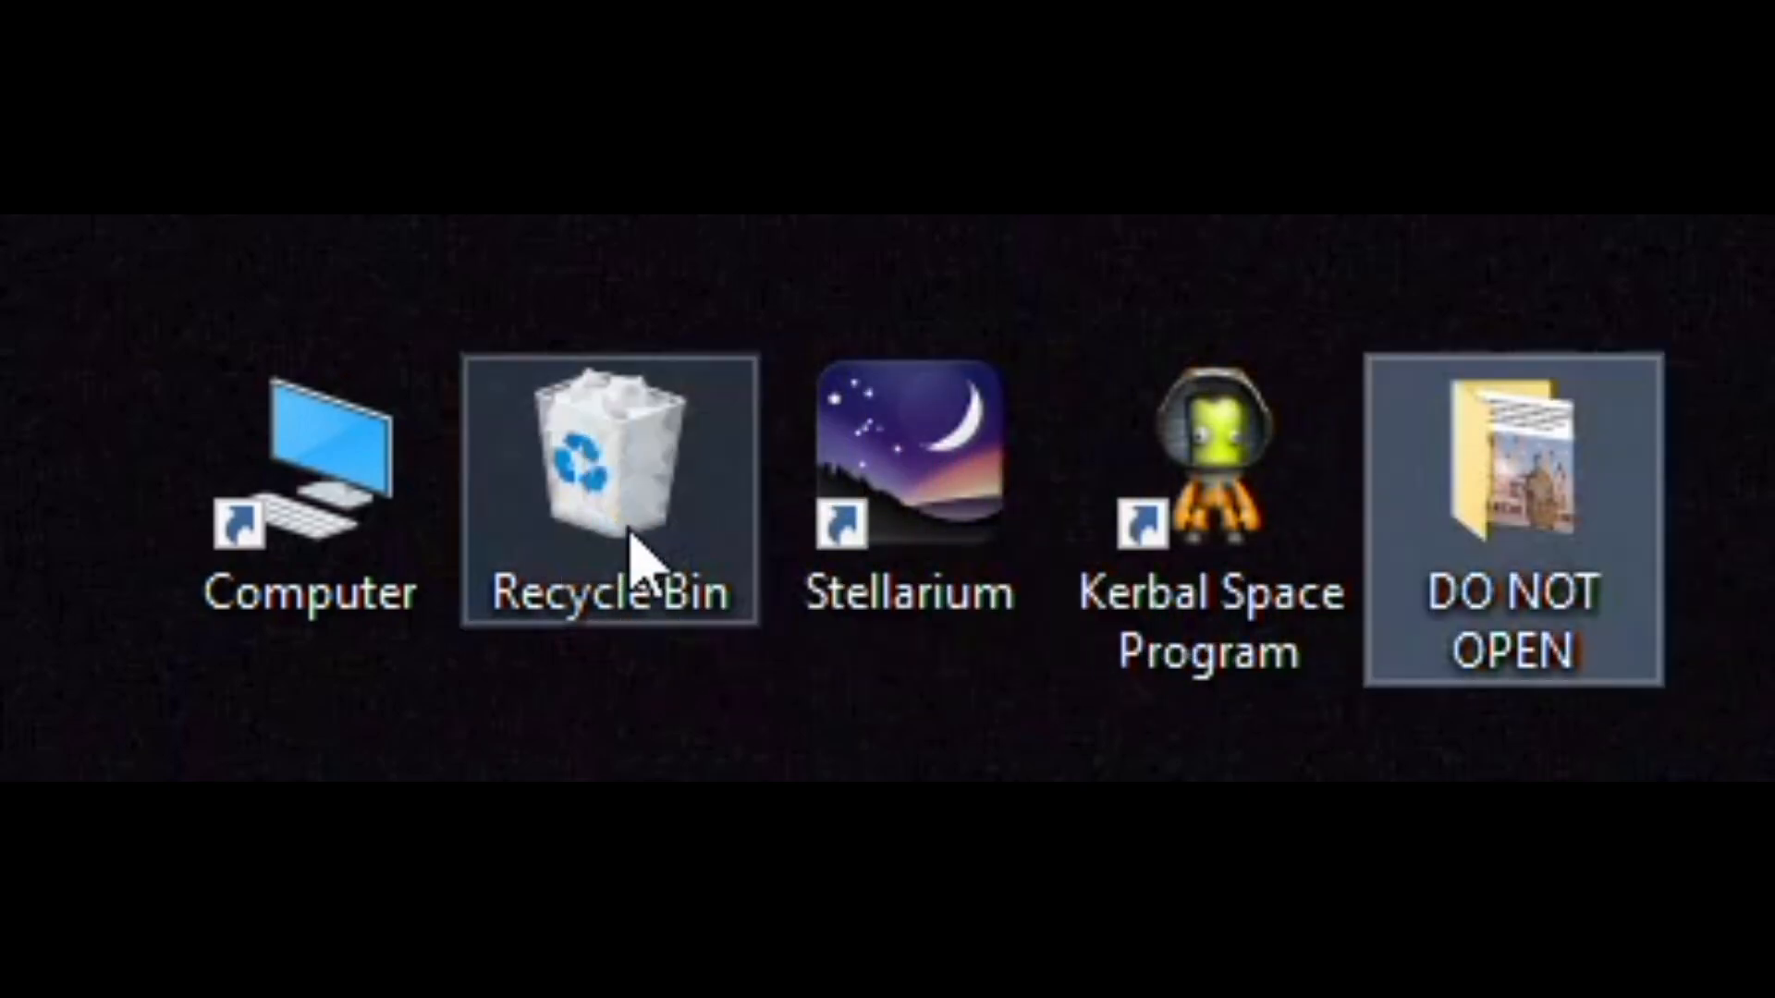
pyautogui.doubleClick(910, 458)
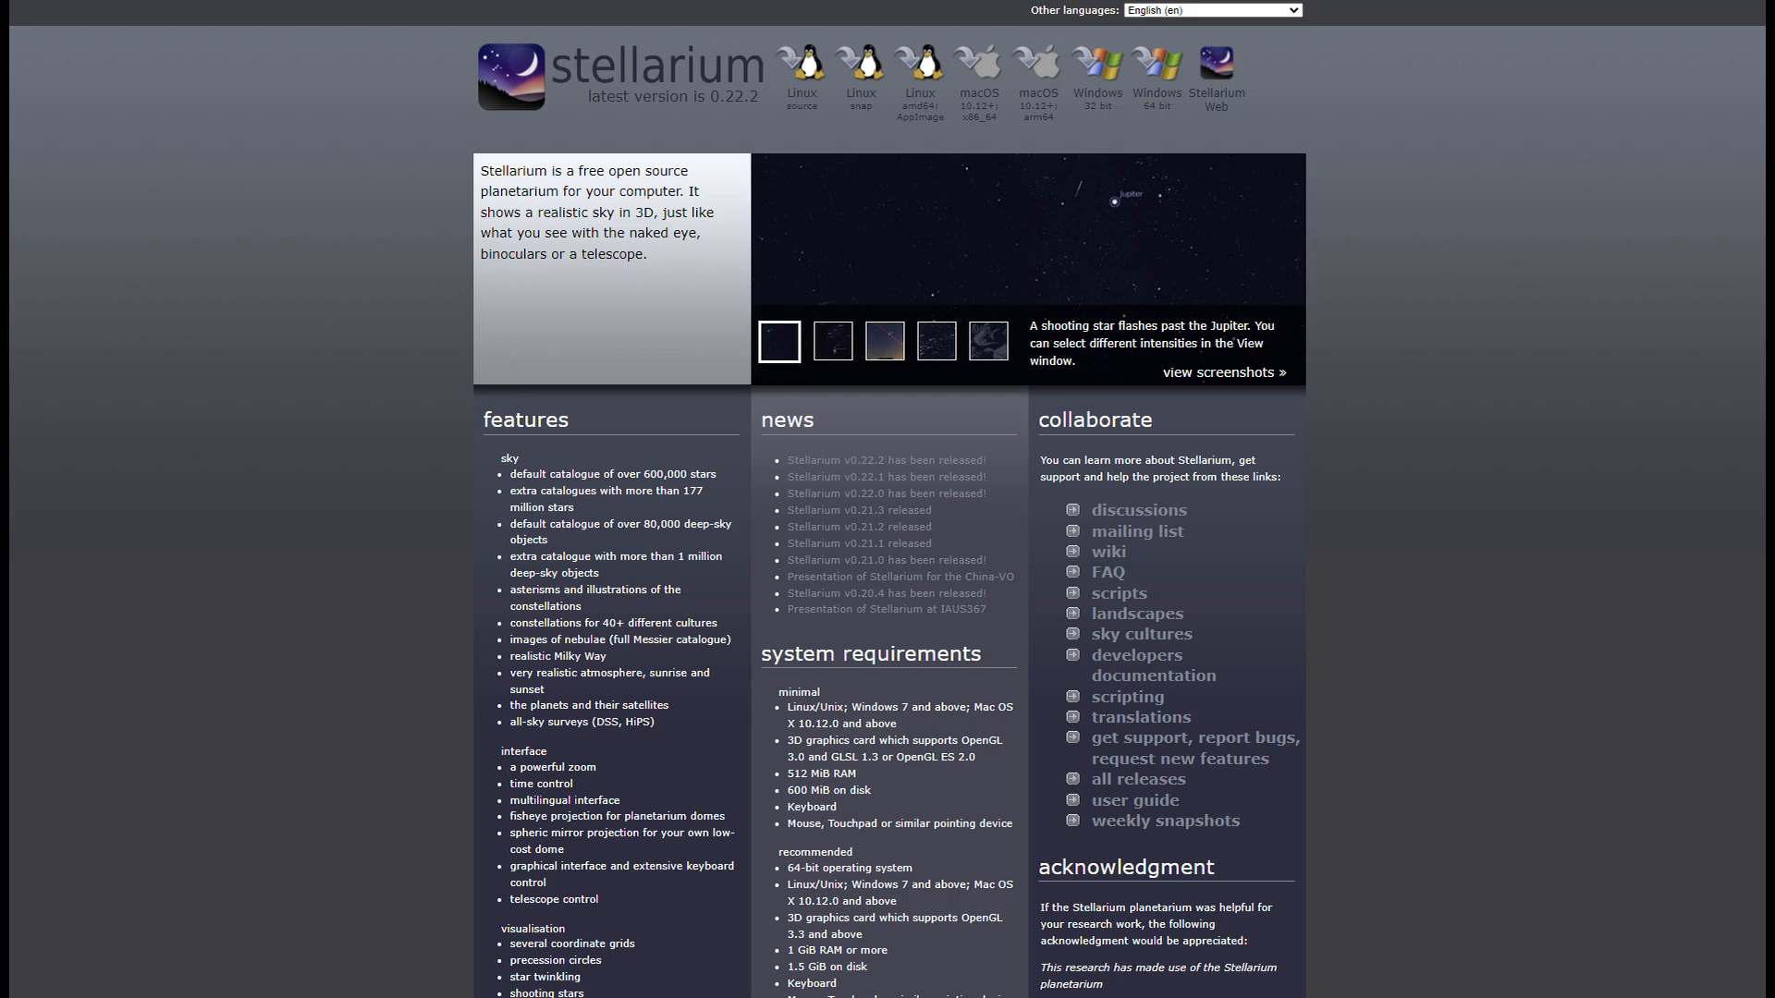
pyautogui.click(1216, 70)
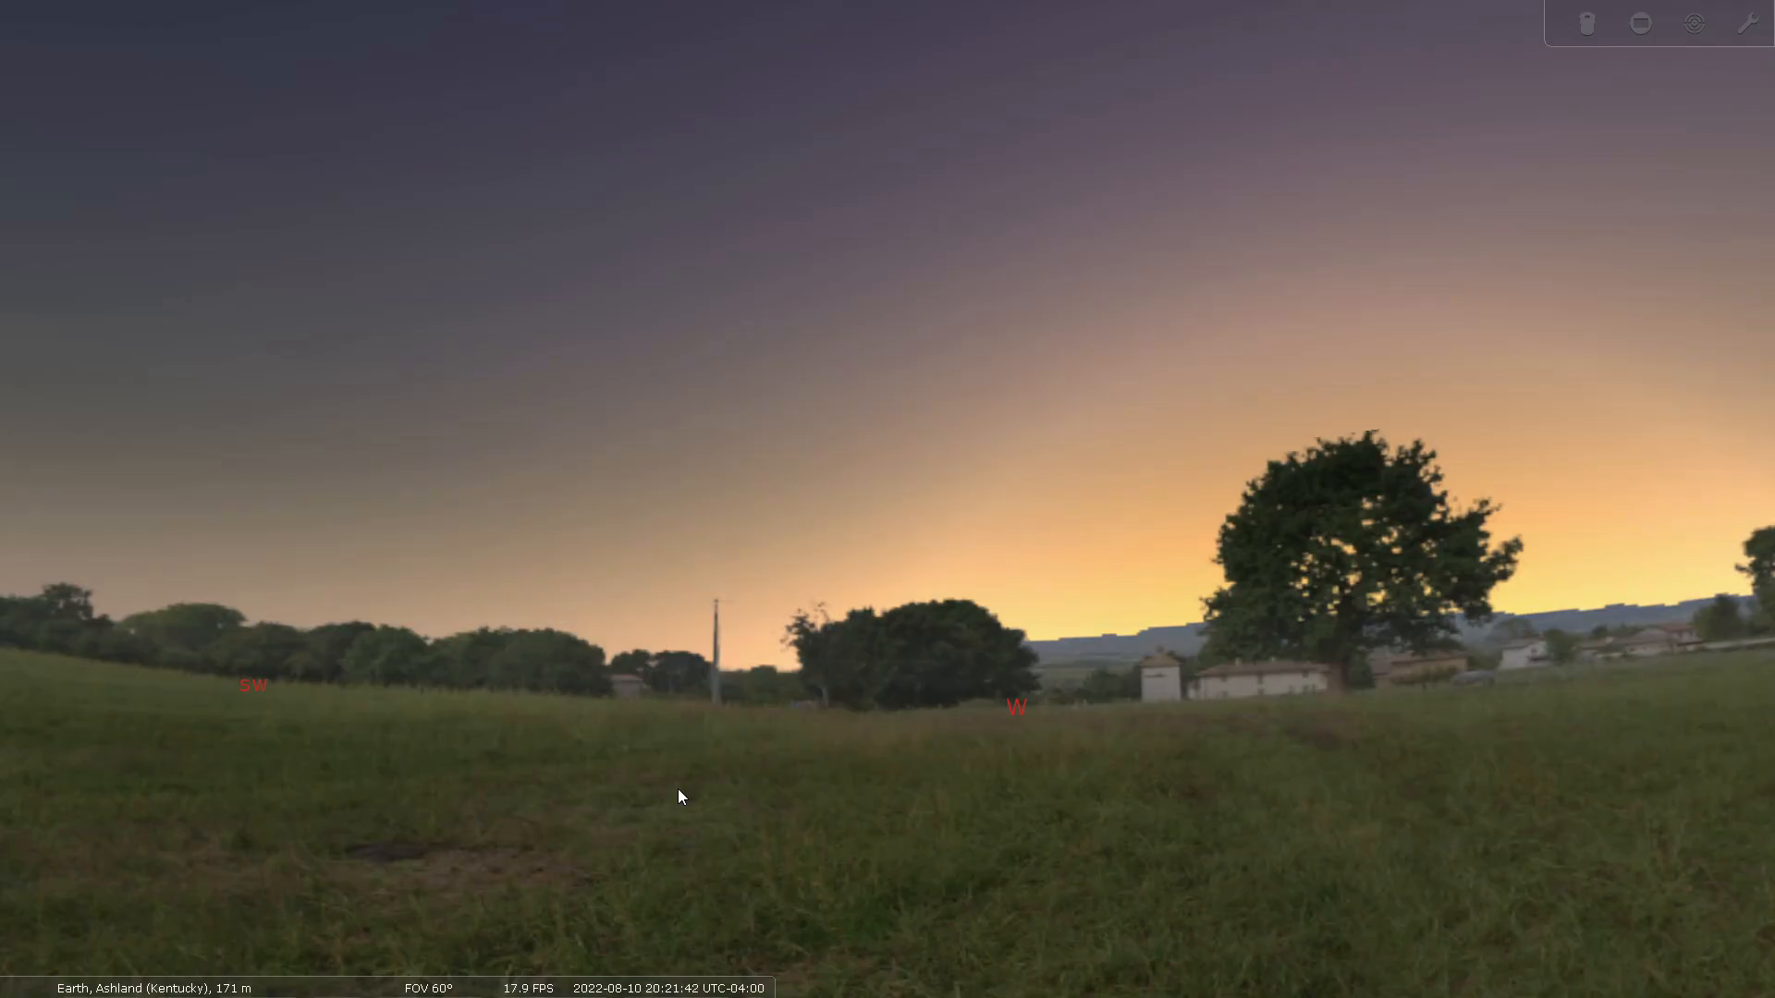
pyautogui.moveTo(5, 644)
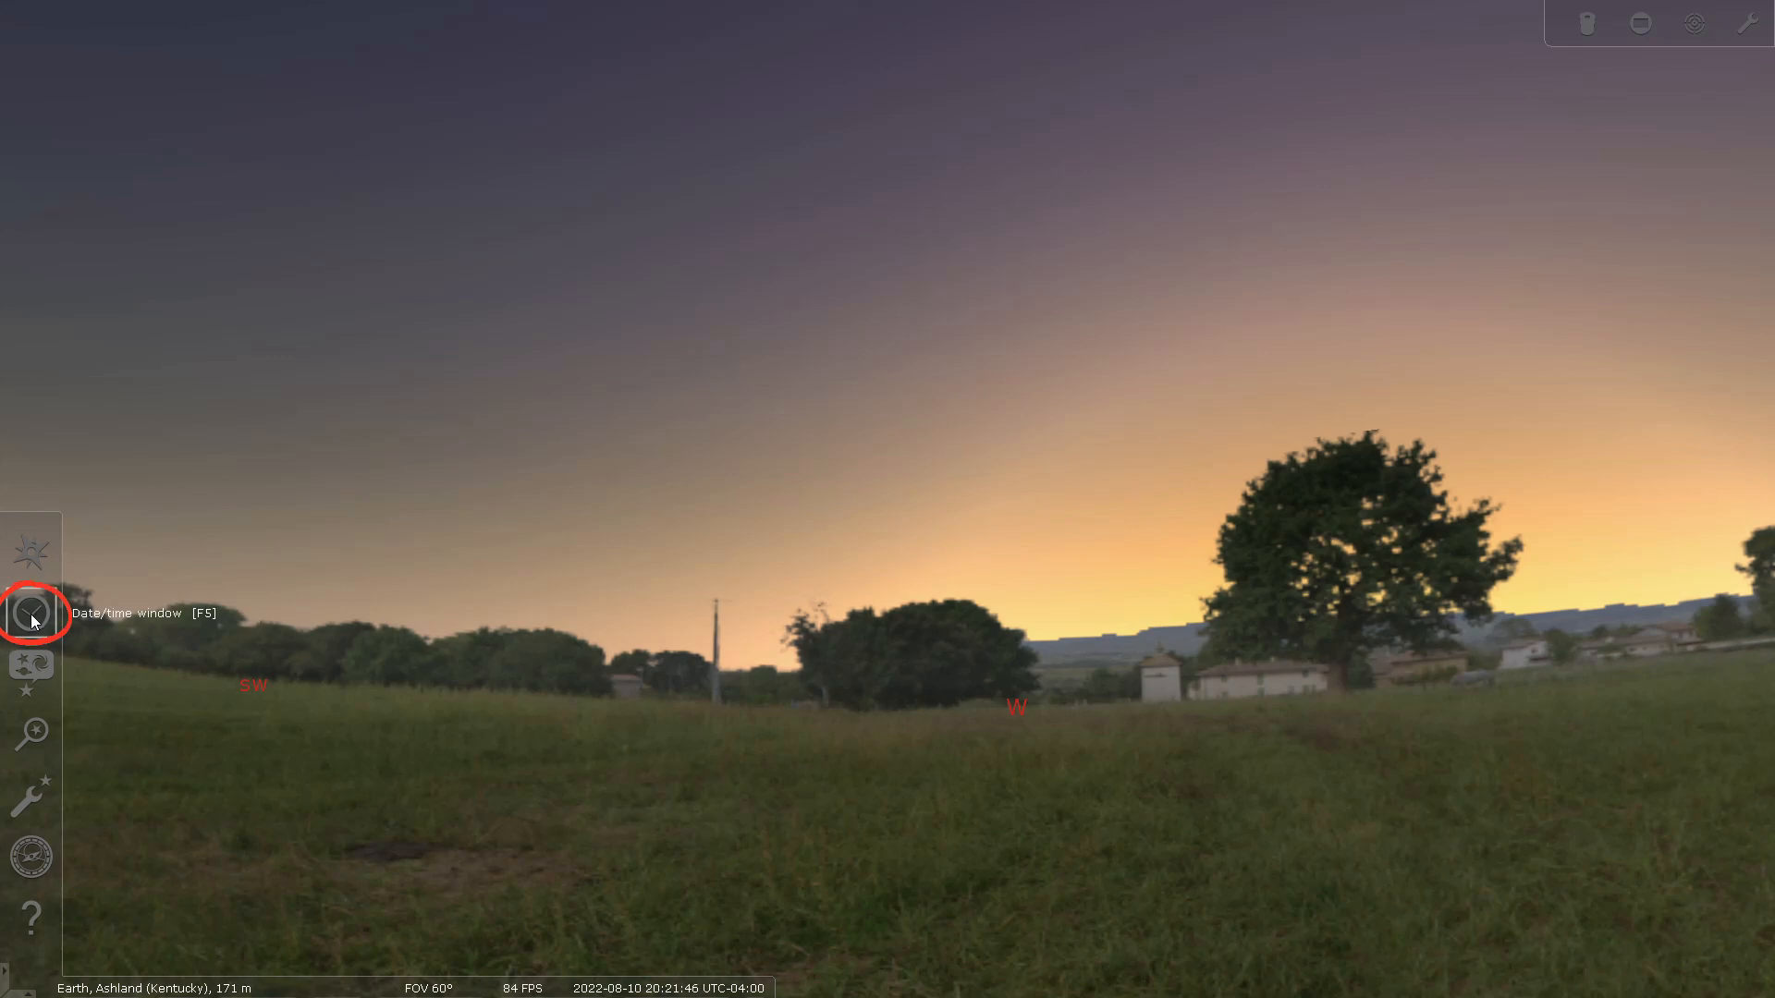
pyautogui.moveTo(31, 554)
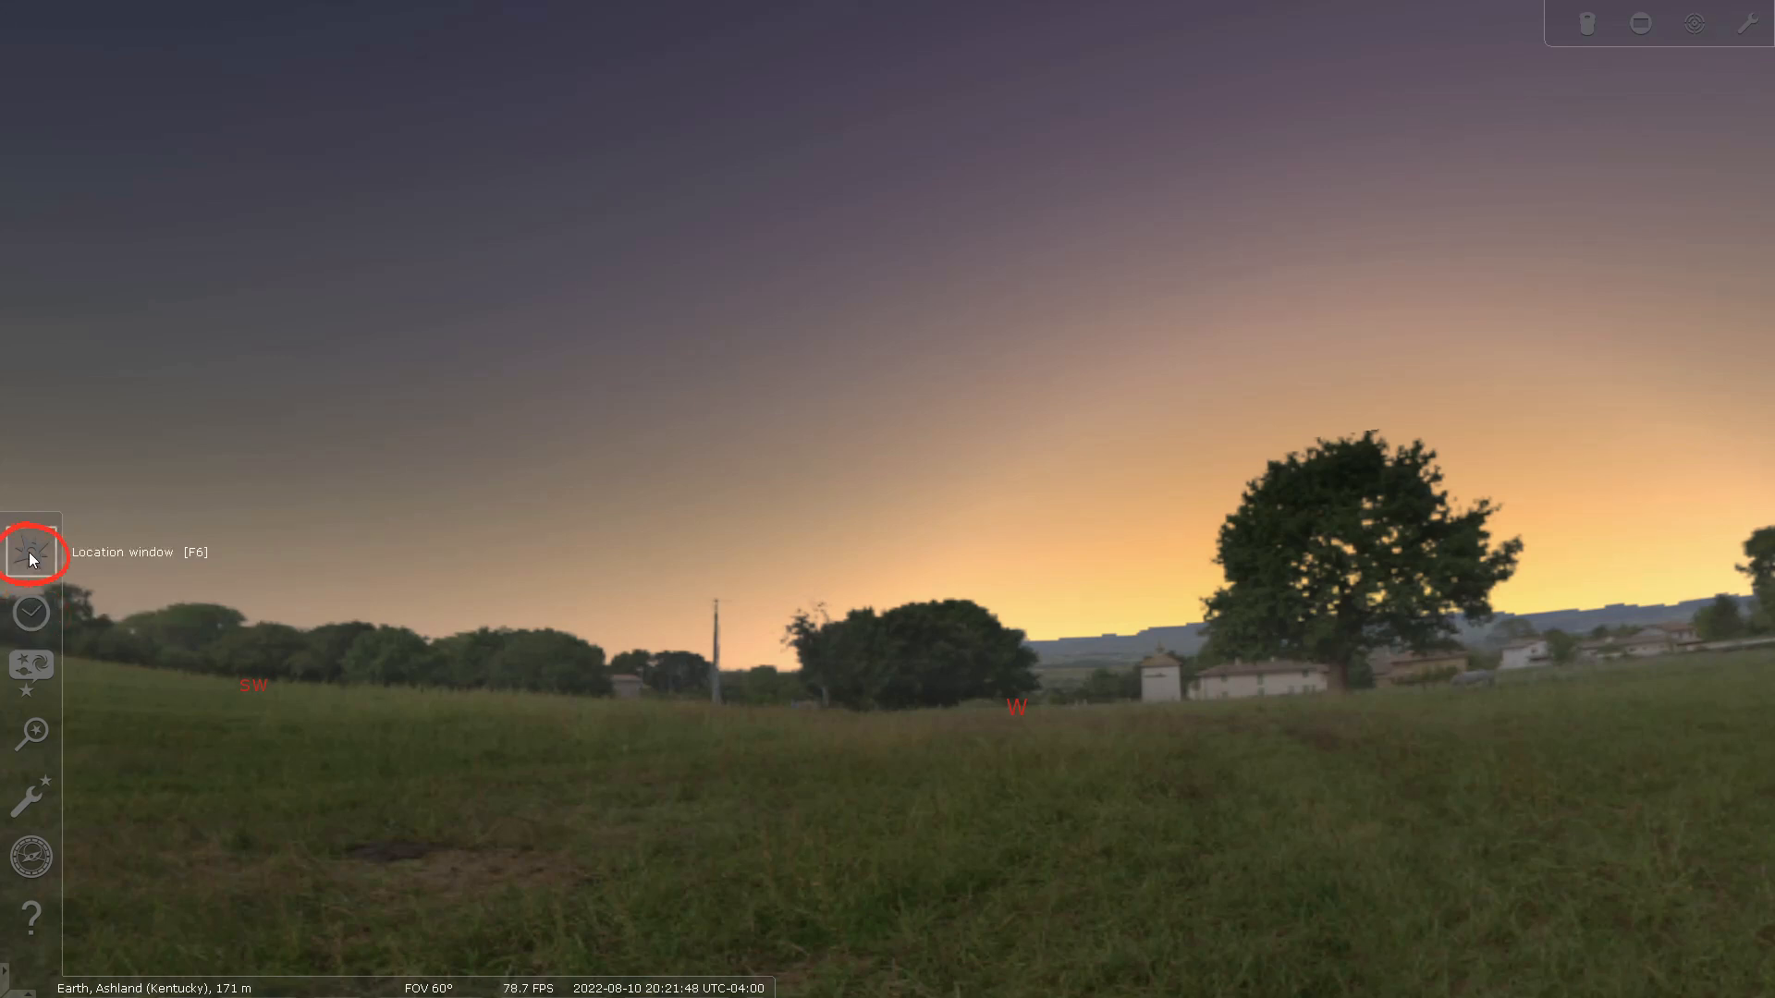
pyautogui.moveTo(31, 612)
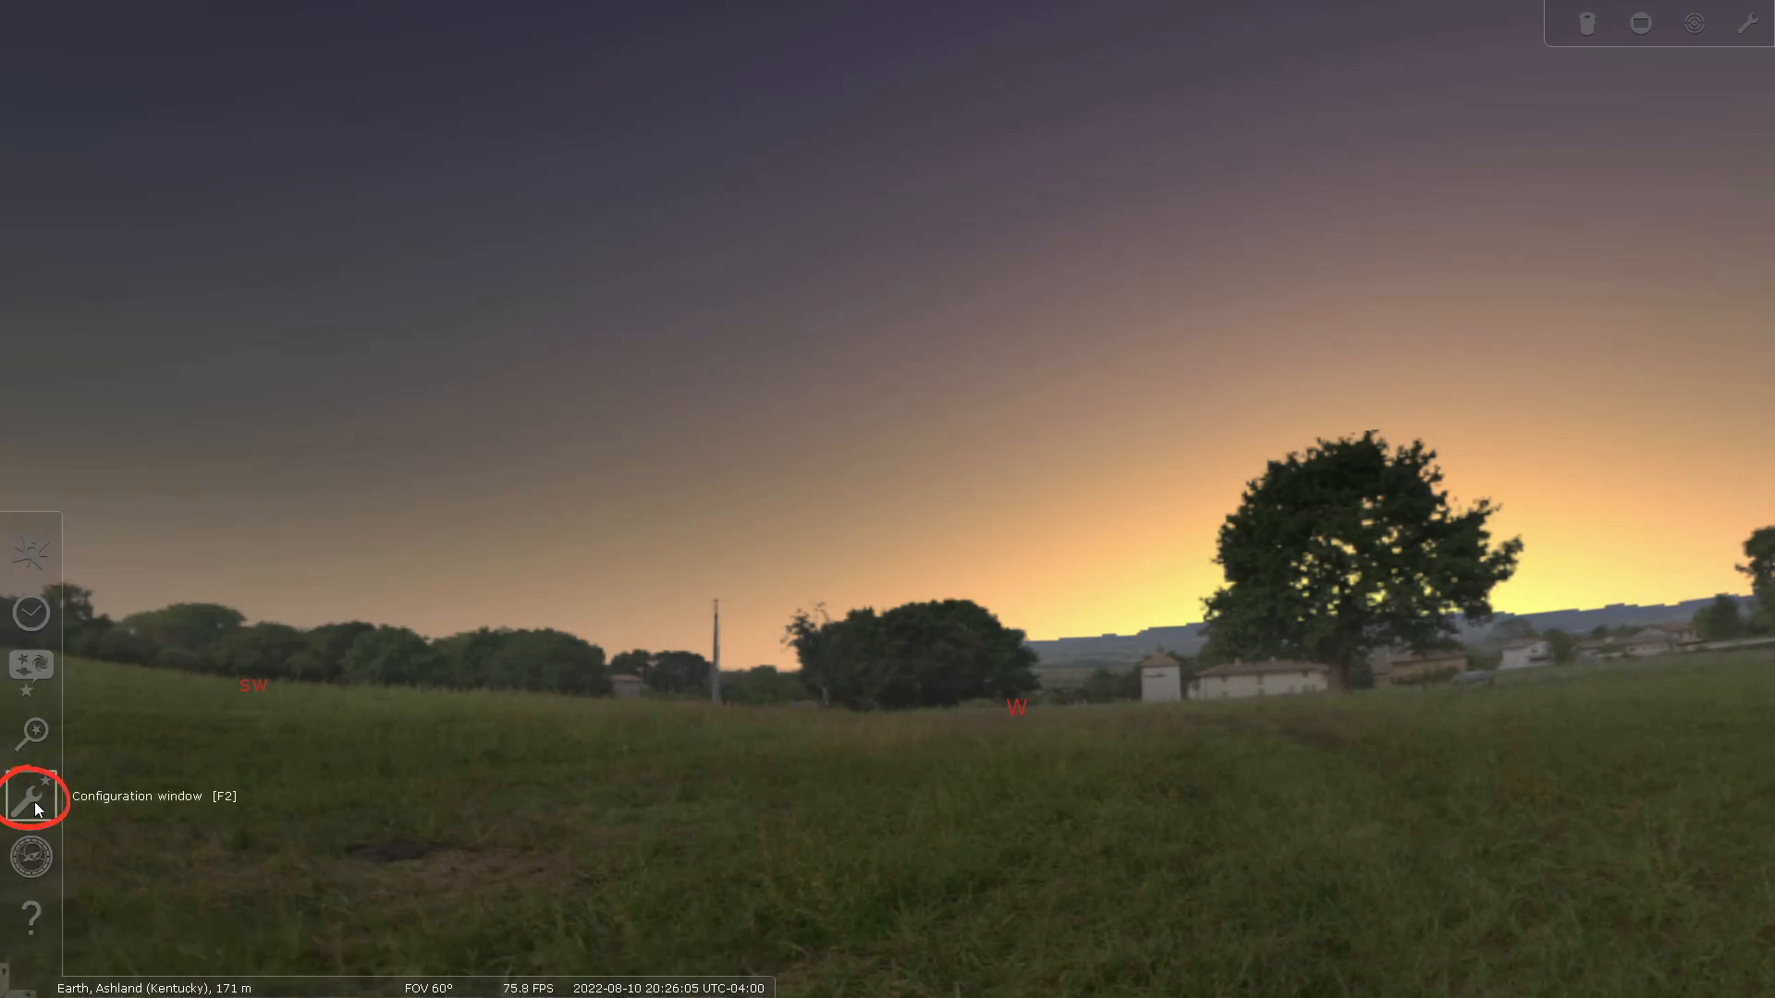
# Show the Solar System Editor plugin's details on the Configuration window's Plugins page
pyautogui.click(32, 795)
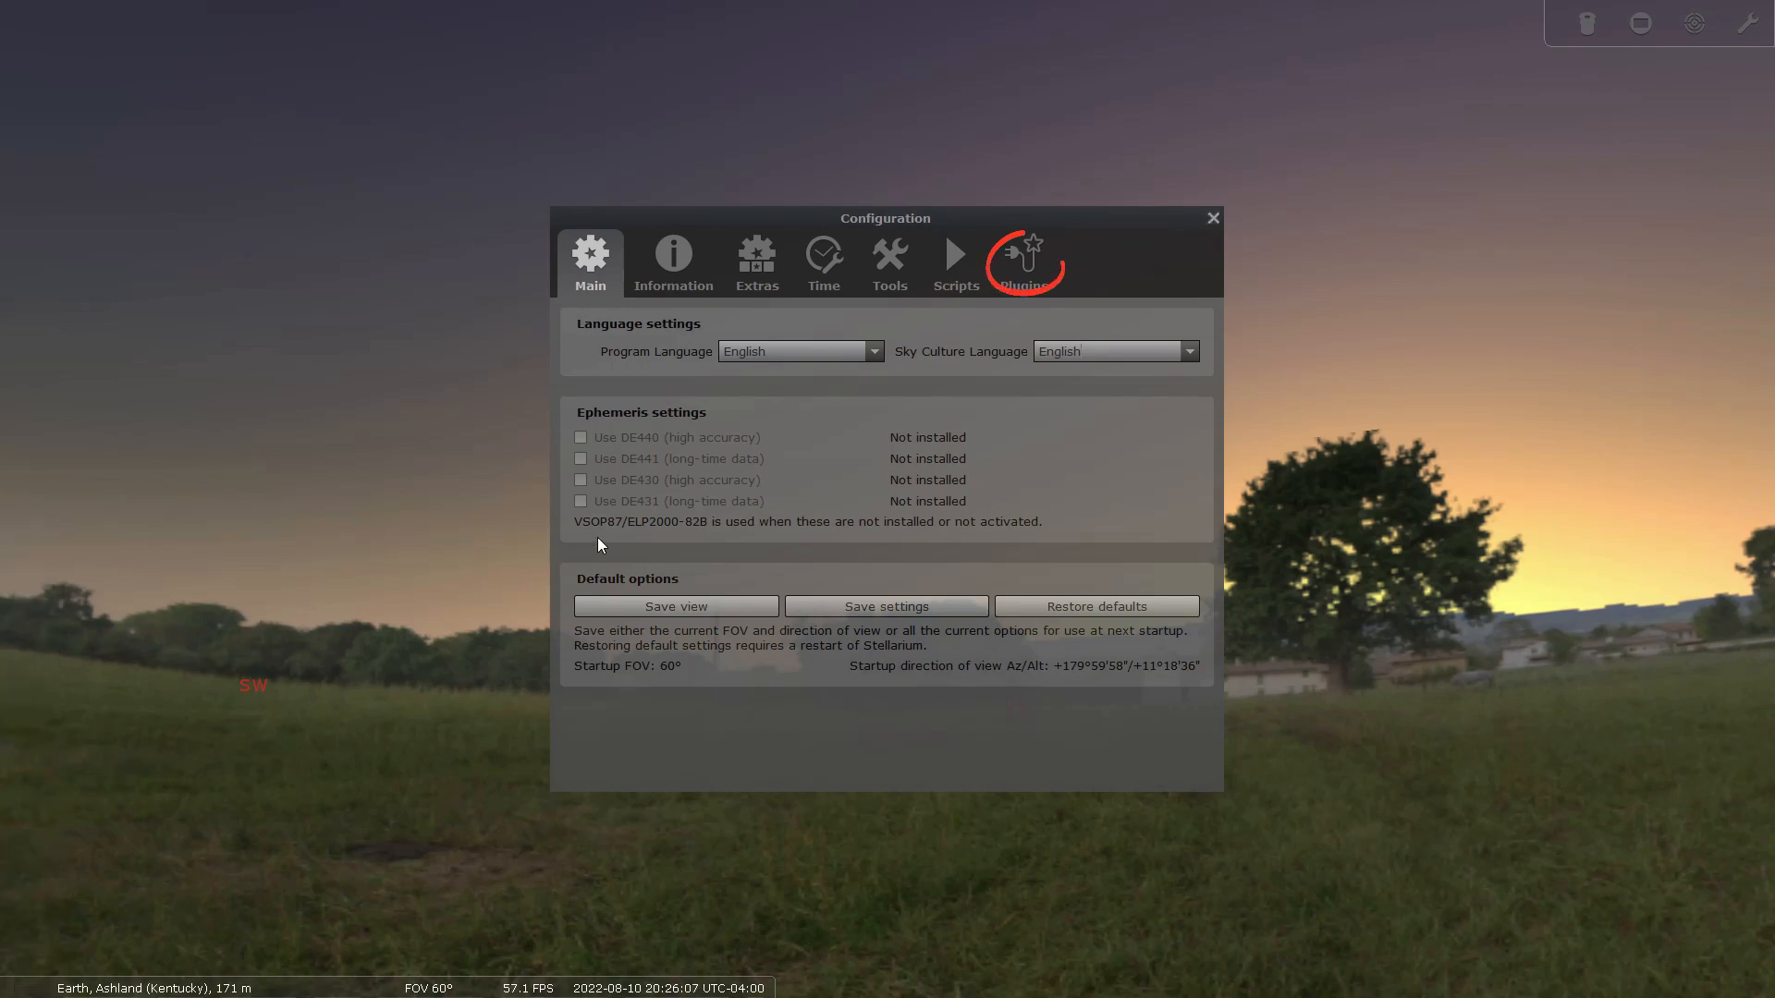
pyautogui.click(1022, 255)
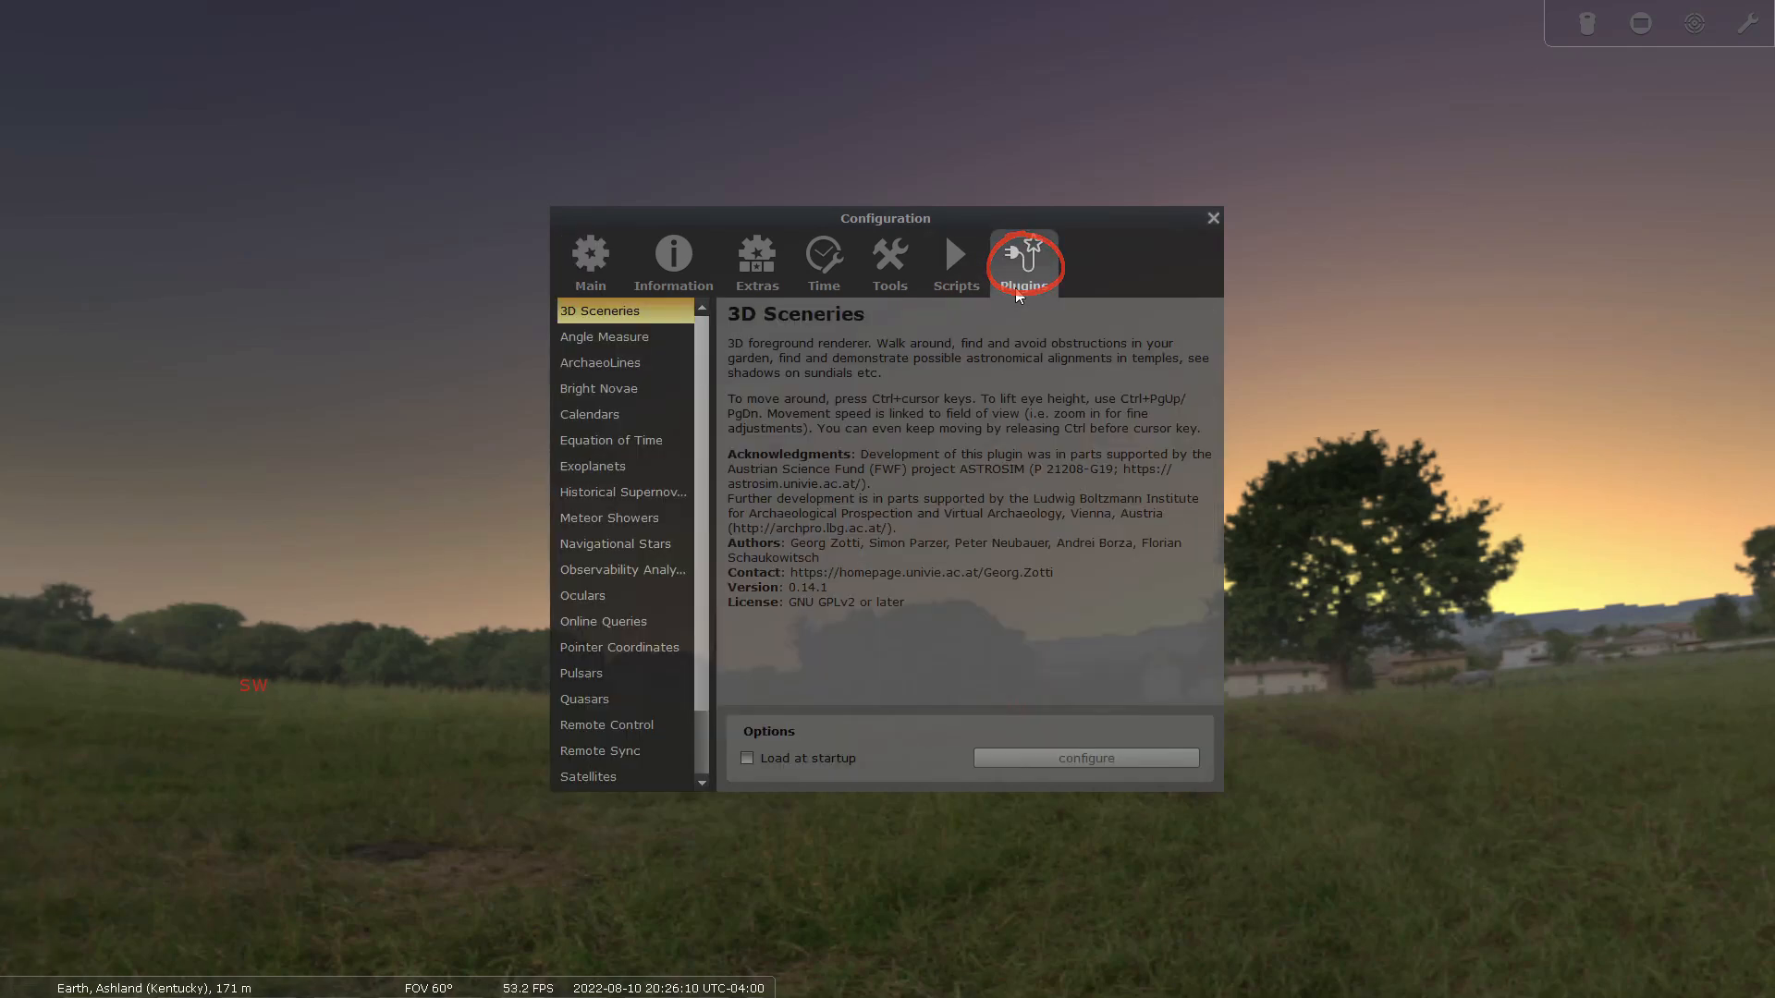
pyautogui.scroll(-3)
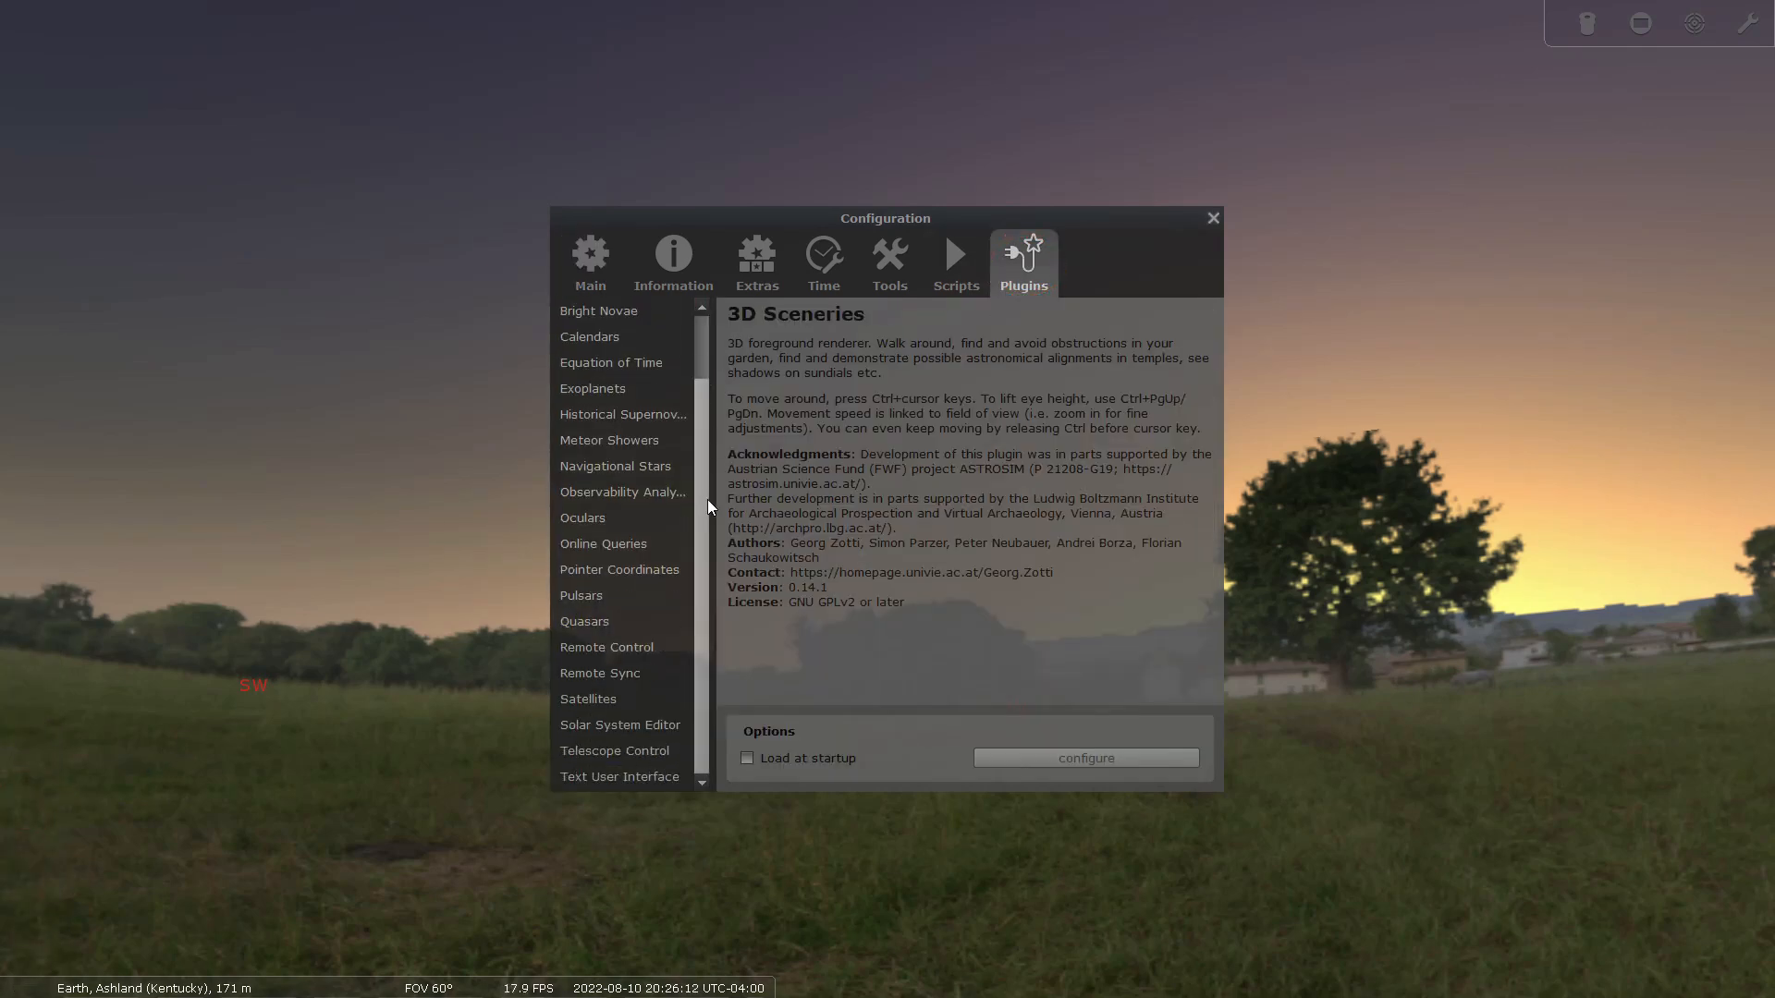
pyautogui.click(619, 724)
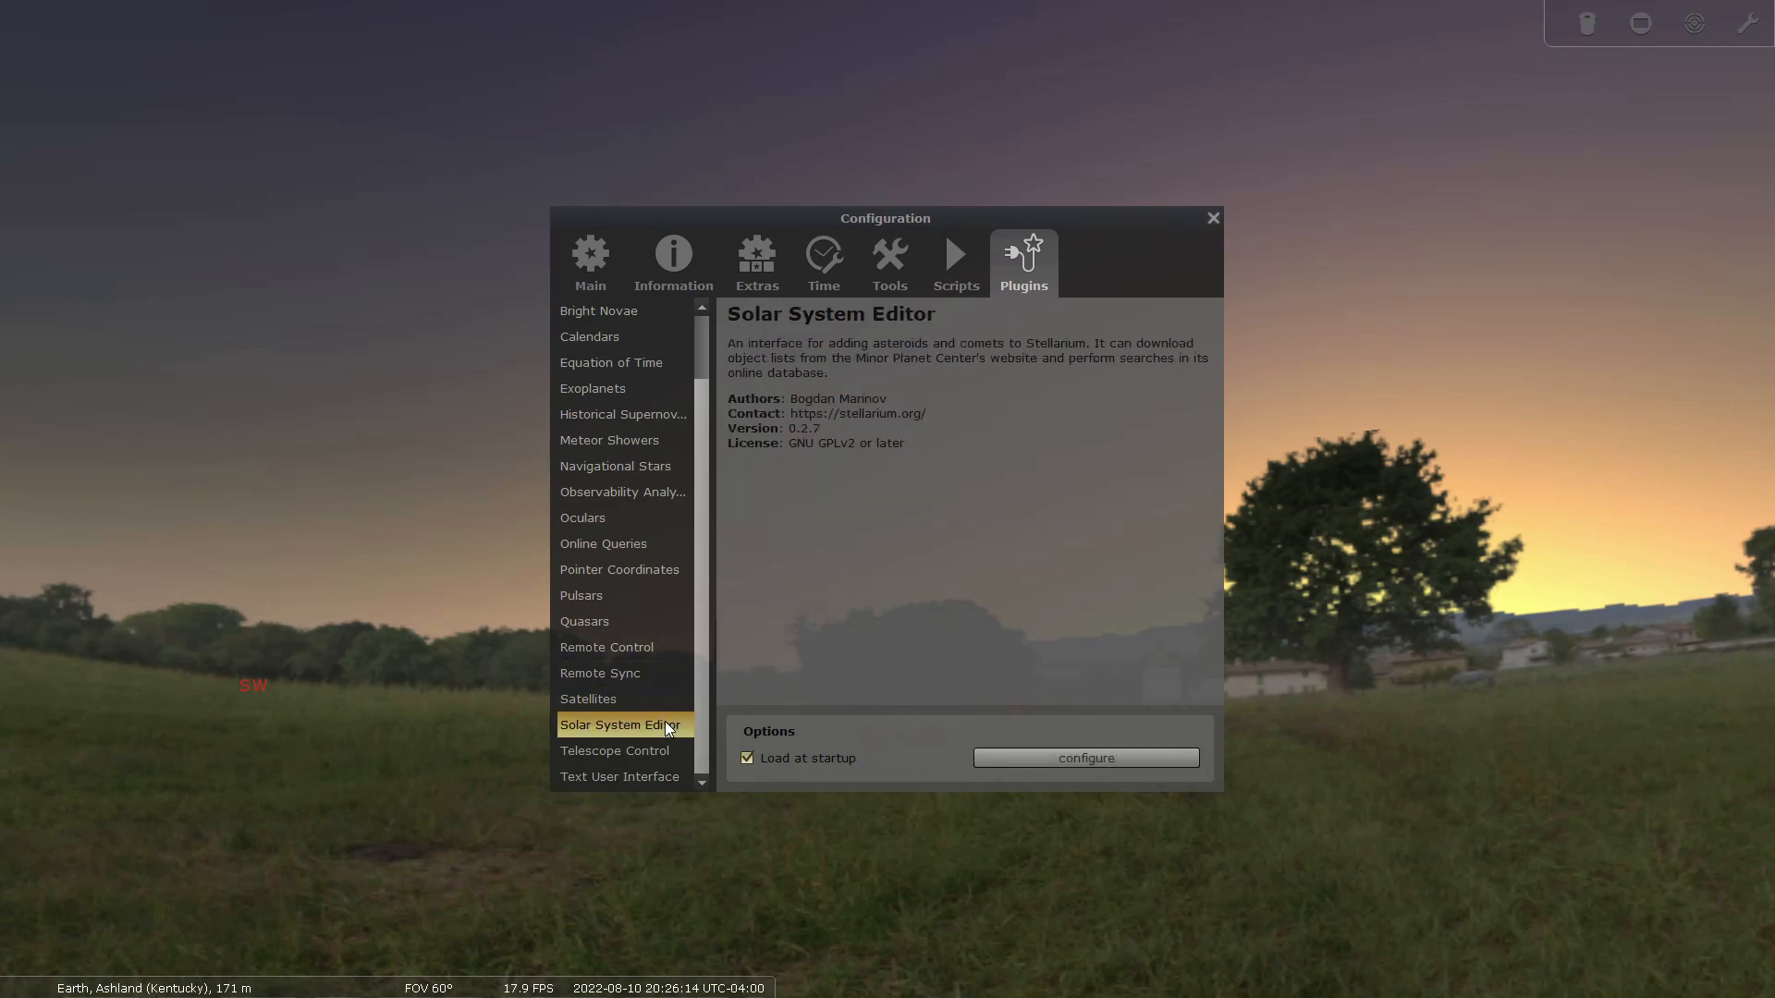
pyautogui.moveTo(819, 739)
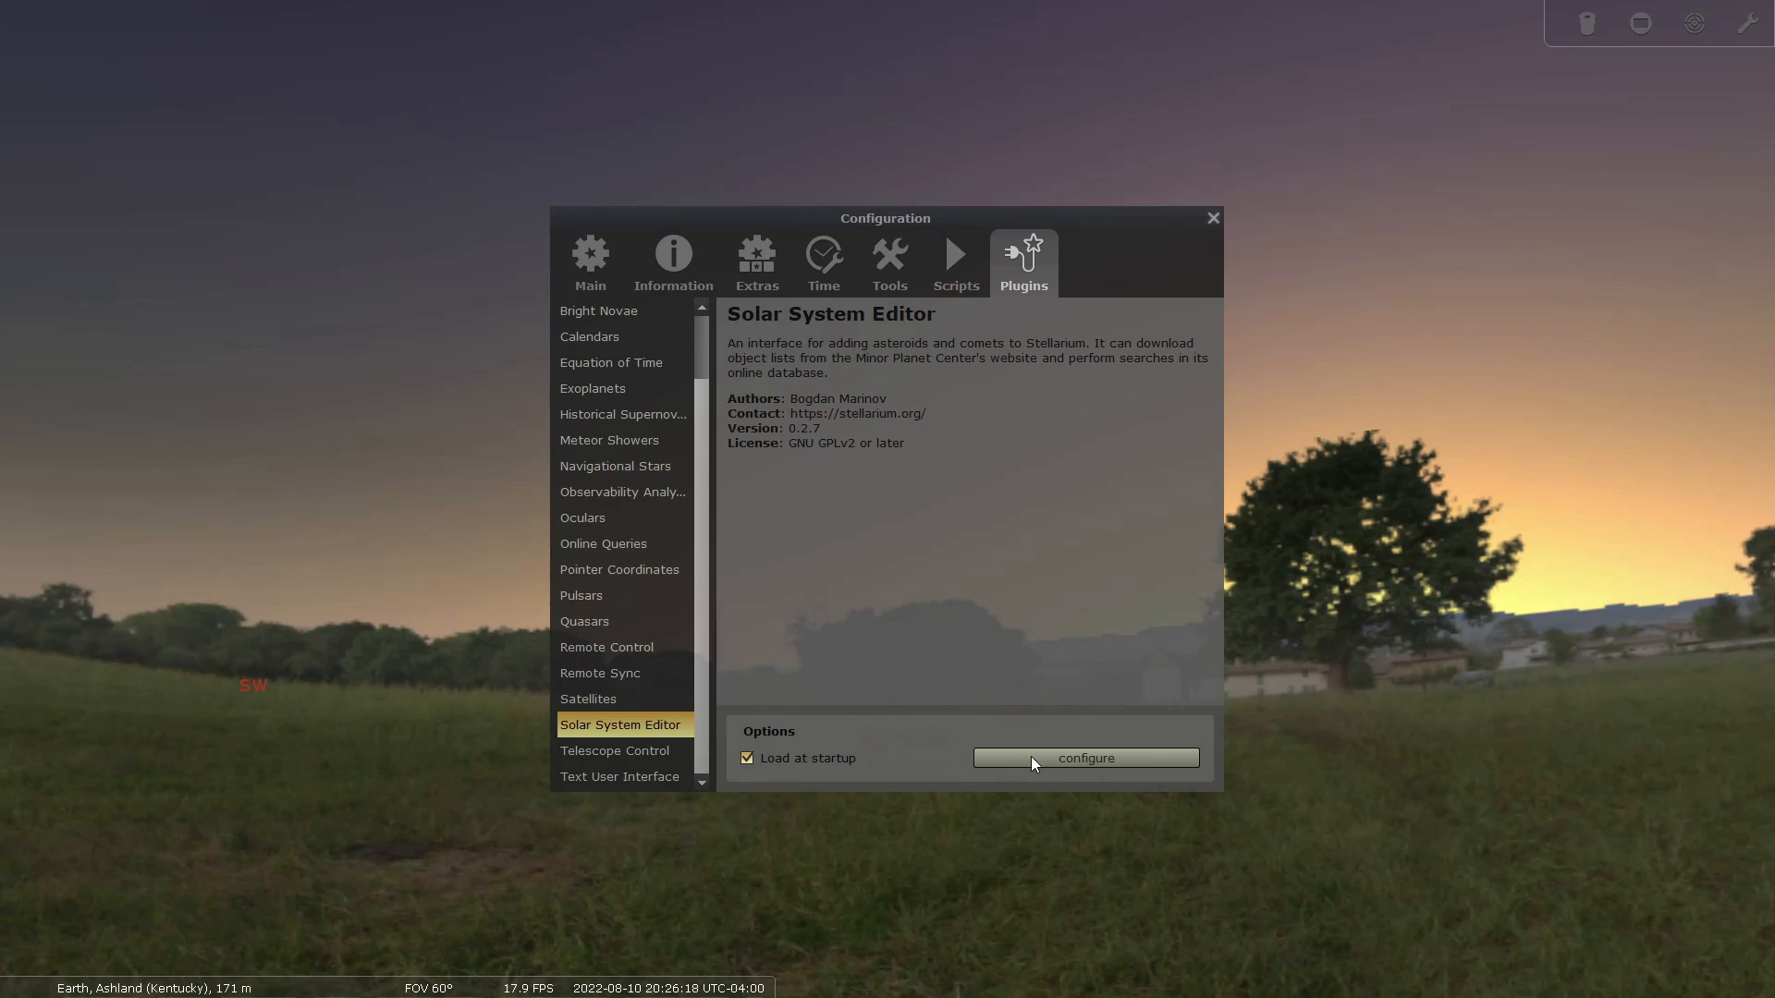
# Start an orbital-elements import for Comets using the bookmarked online comets list as source
pyautogui.click(1084, 758)
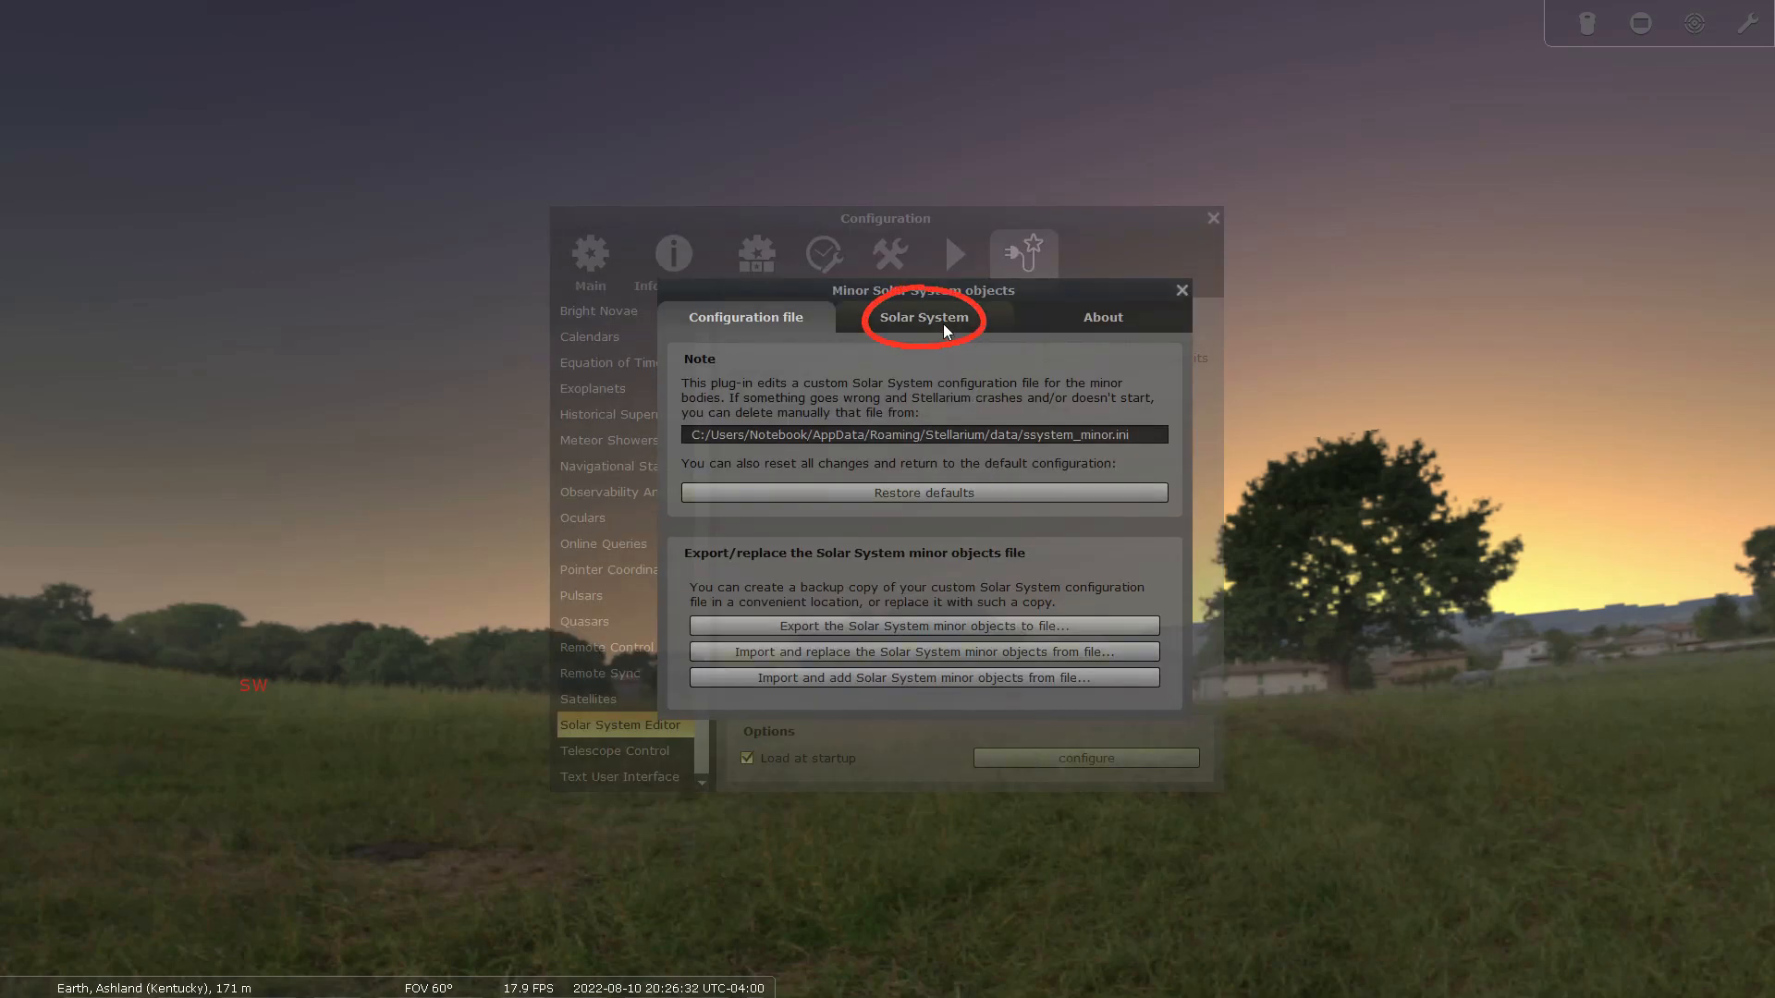
pyautogui.click(922, 316)
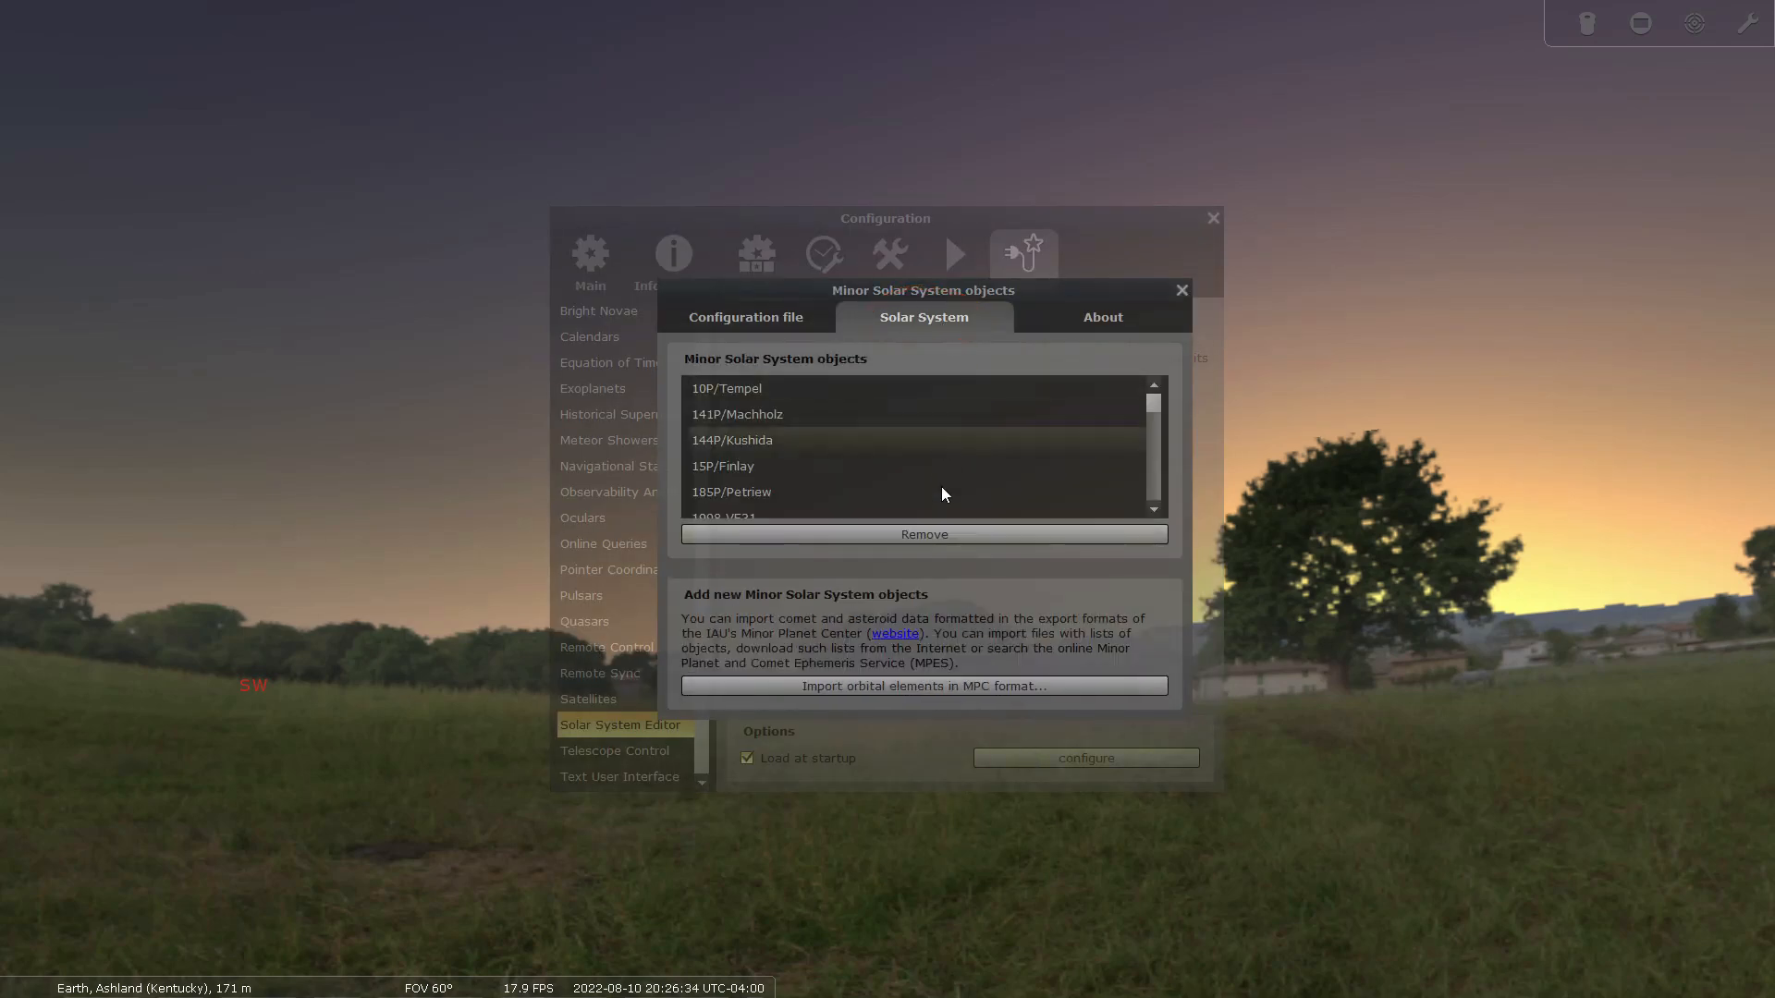
pyautogui.click(921, 686)
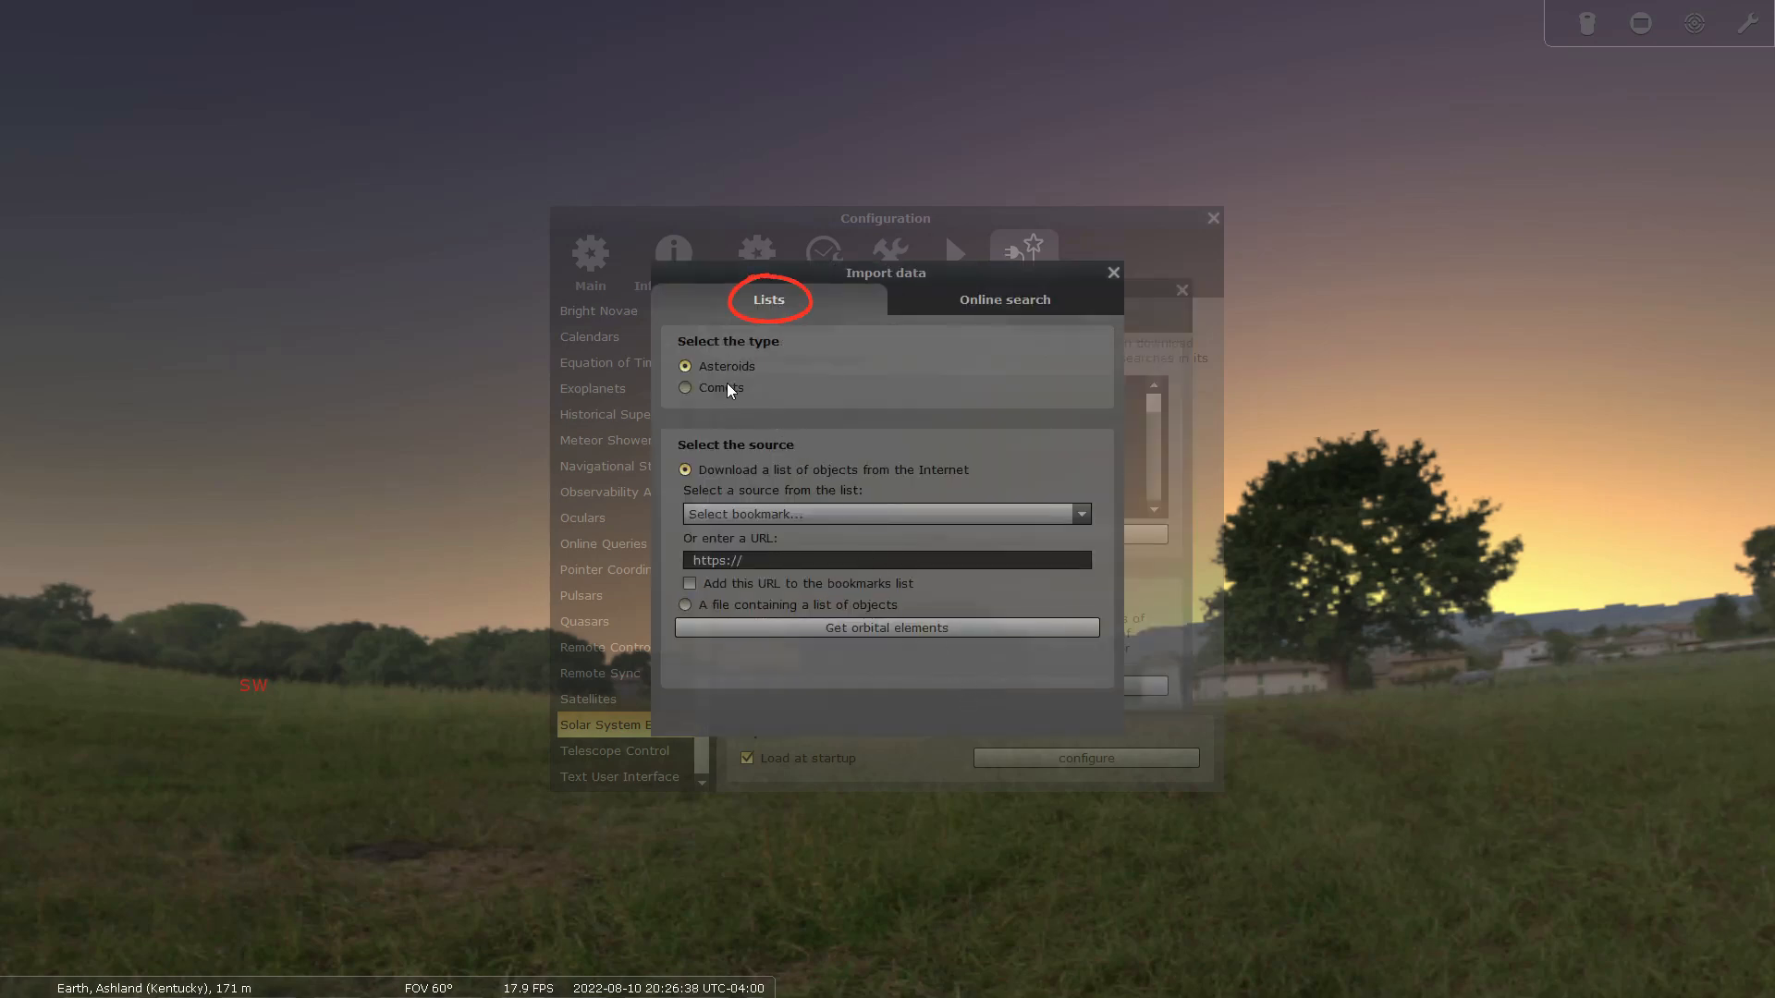
pyautogui.click(684, 387)
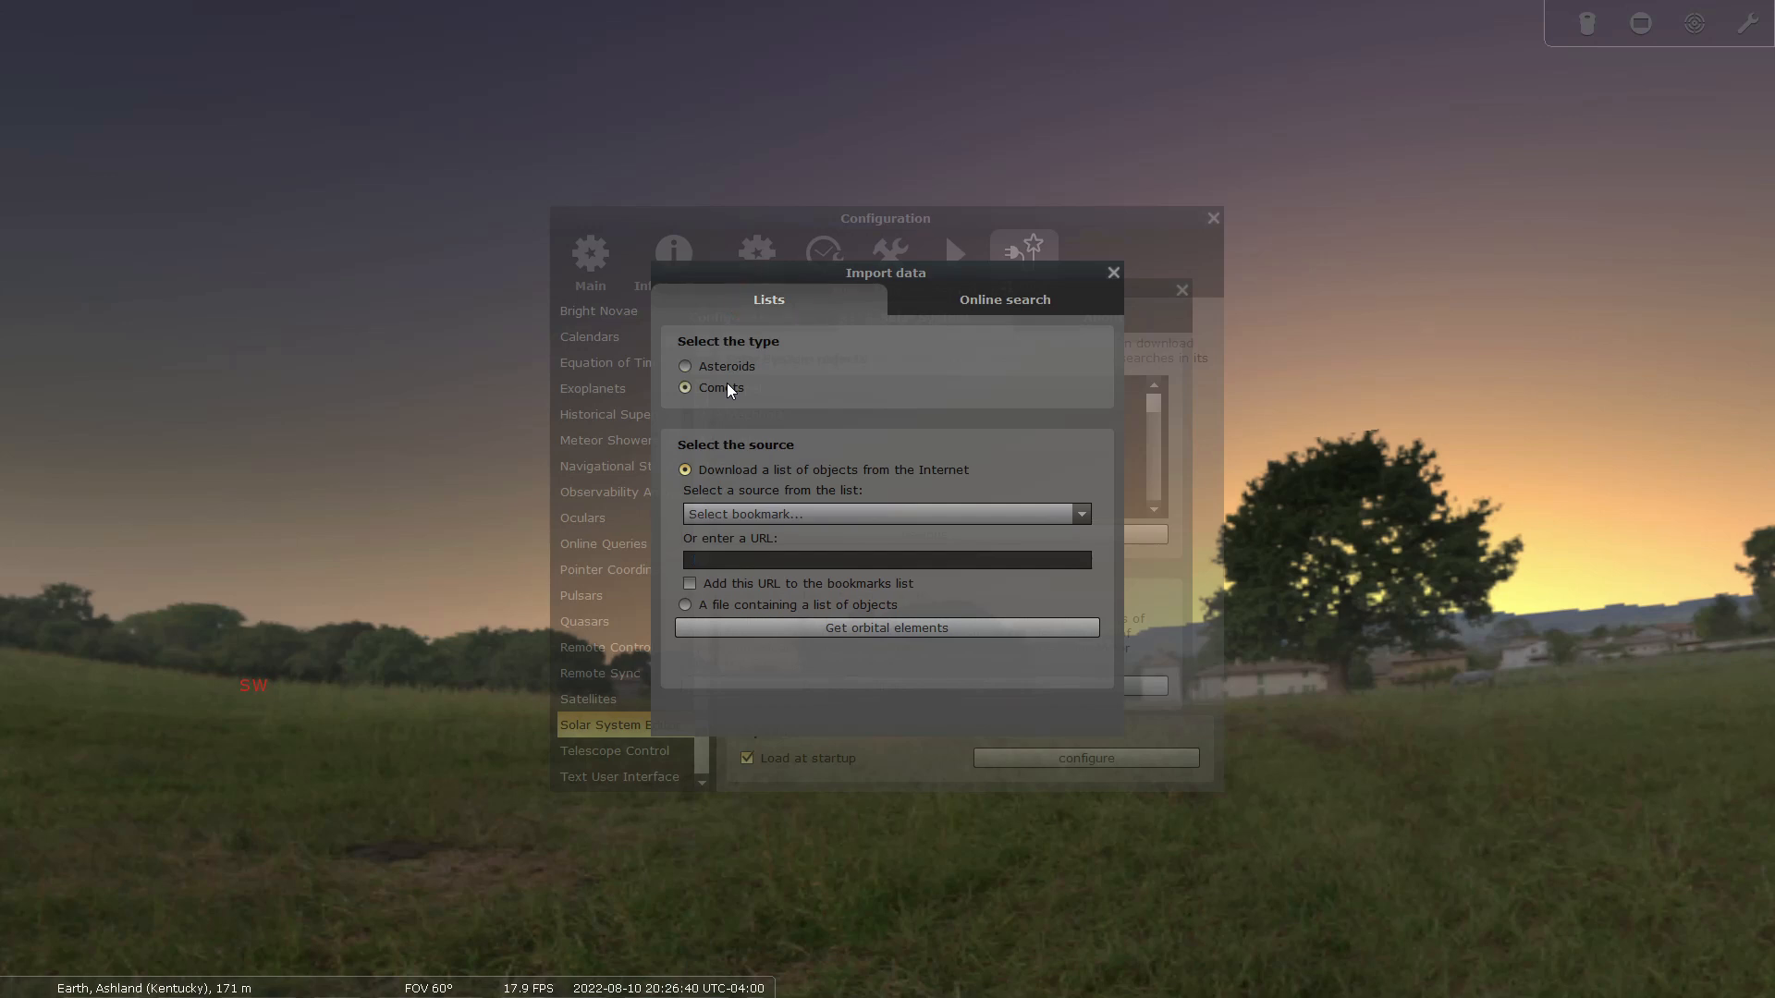
pyautogui.moveTo(795, 397)
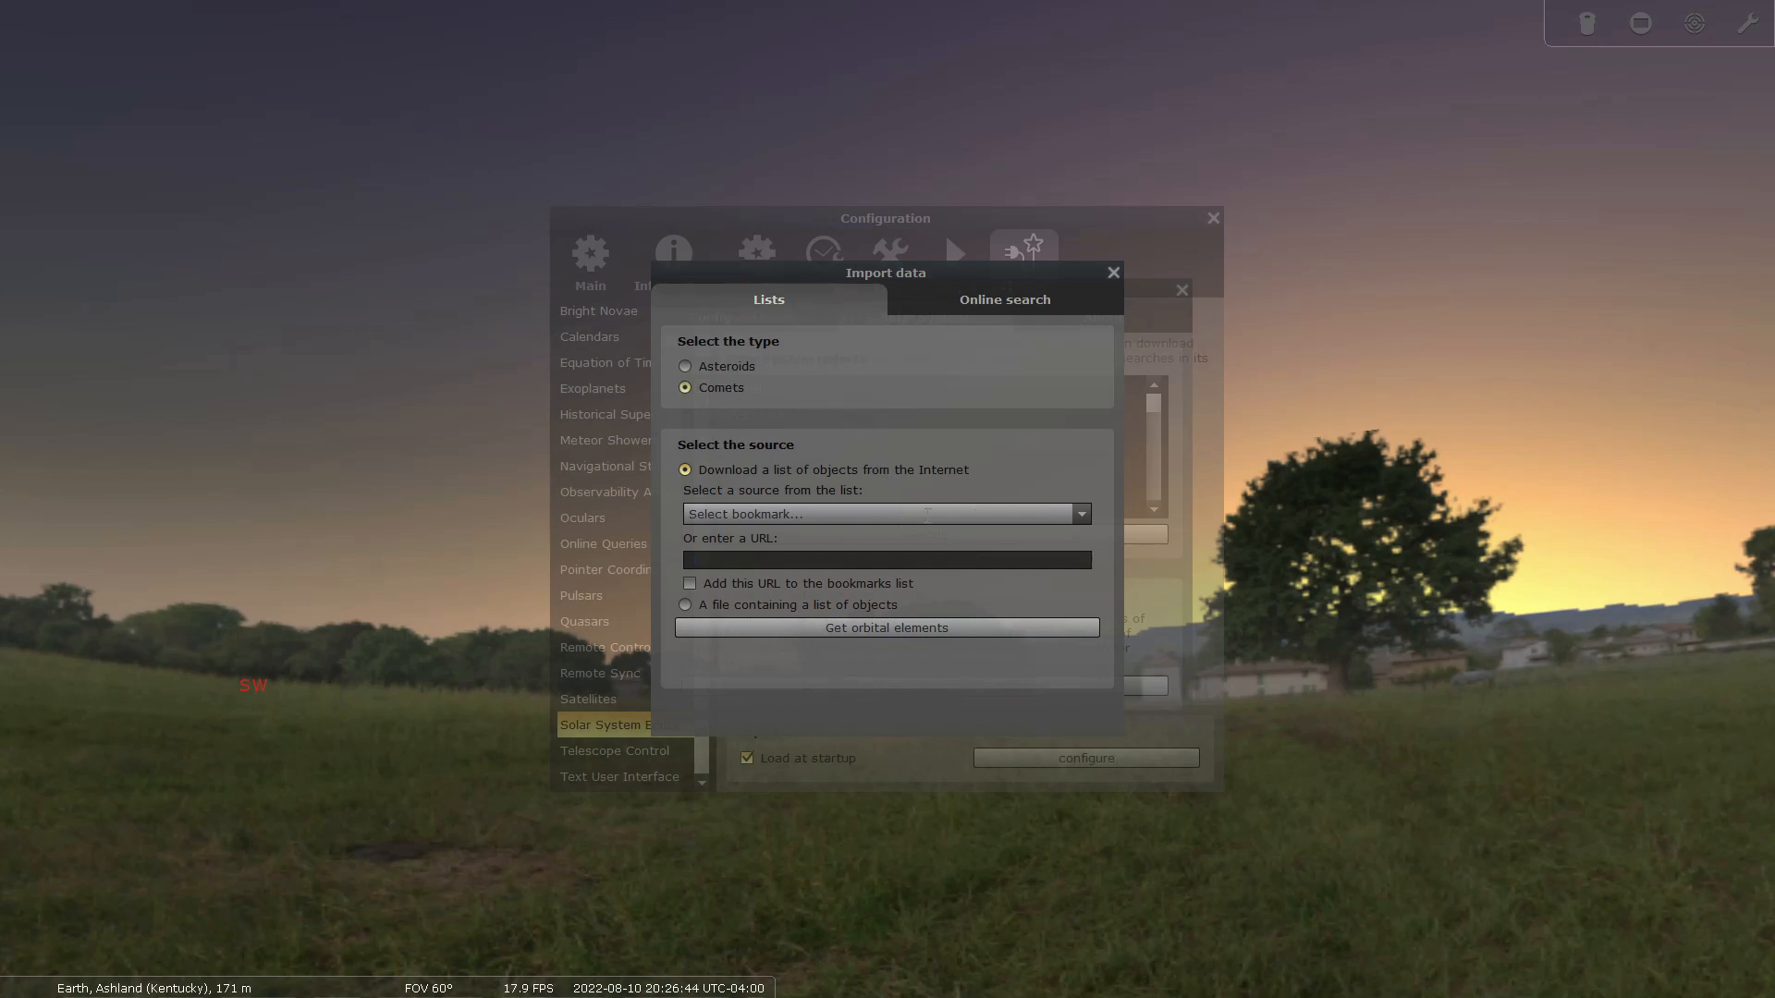
pyautogui.click(1076, 514)
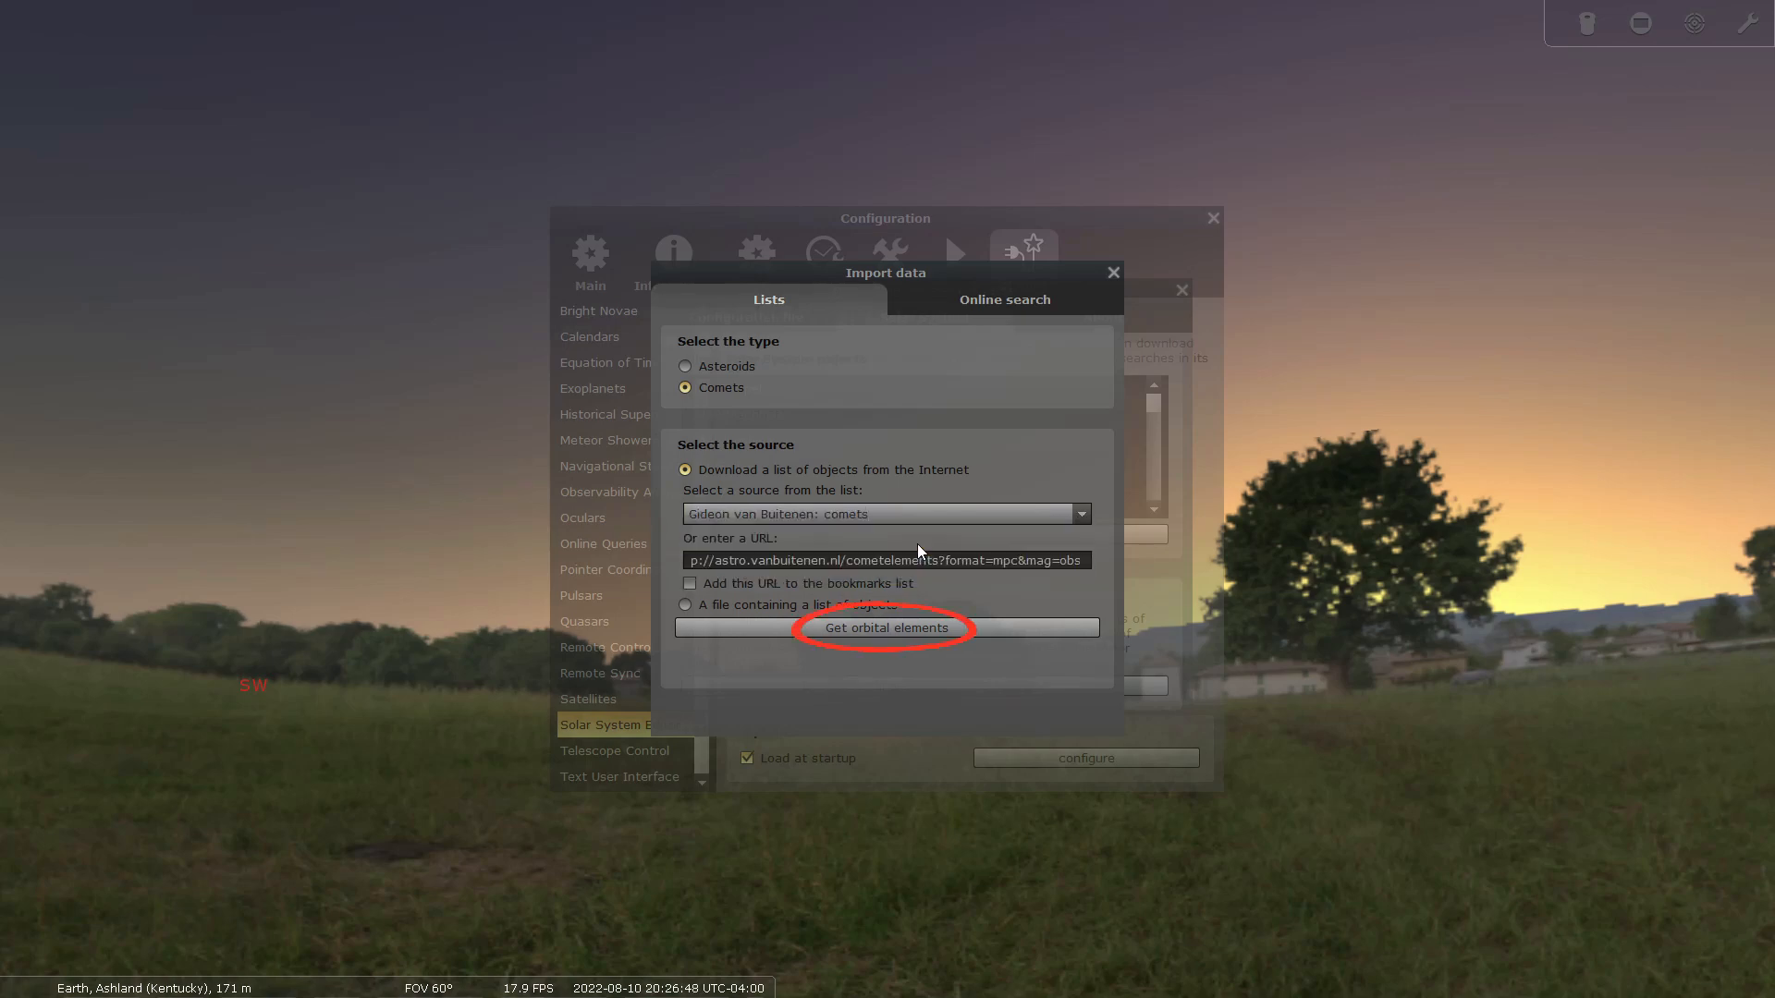
# Download the comet list, filter for 'c/2017', and add C/2017 K2 (PANSTARRS) to the solar system
pyautogui.click(885, 628)
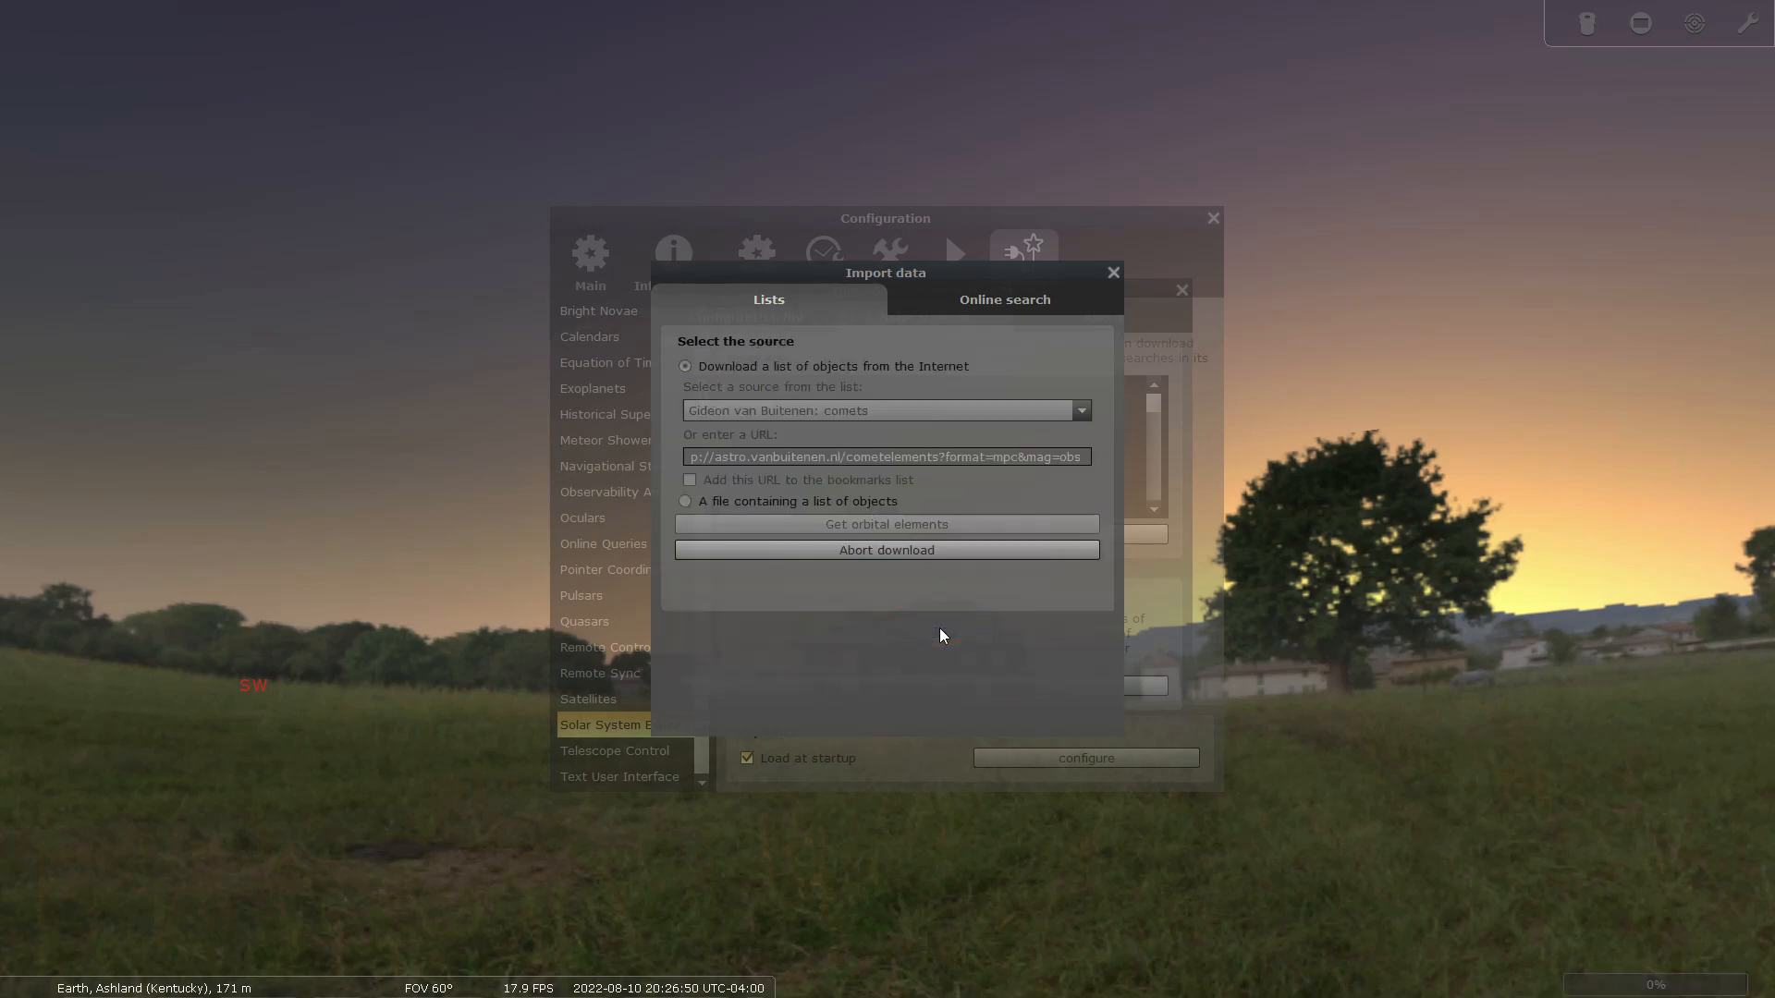
pyautogui.click(885, 523)
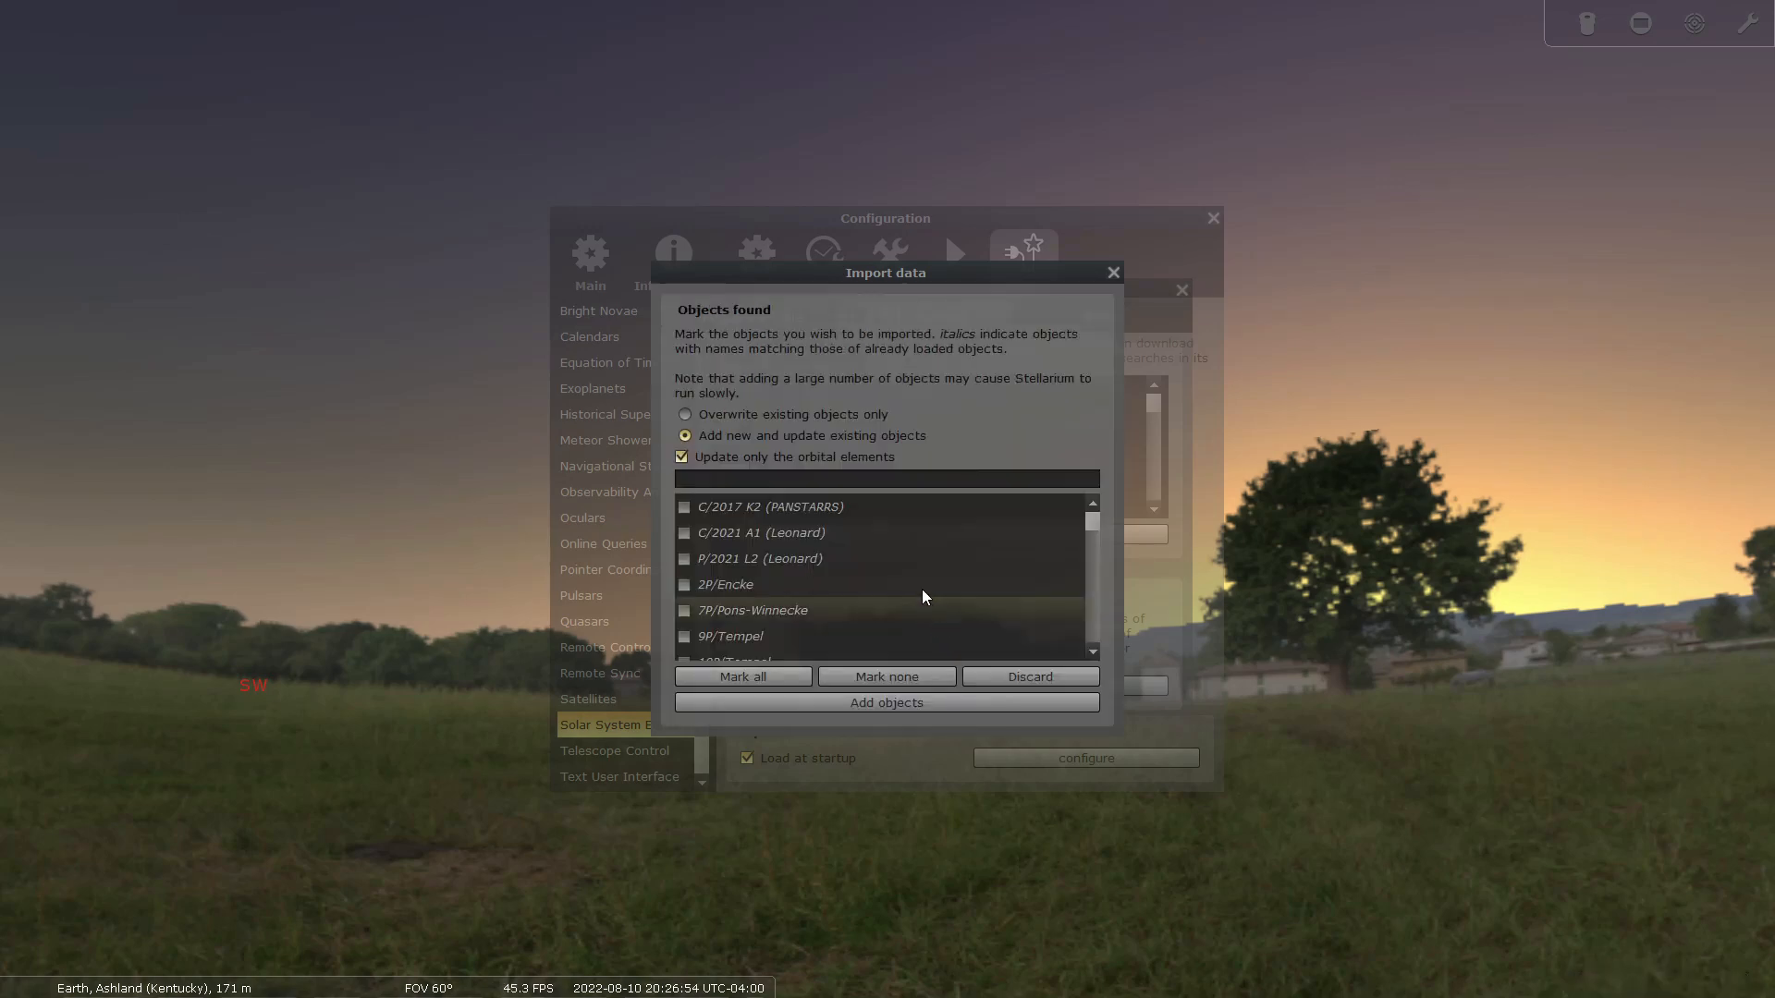
pyautogui.write('c')
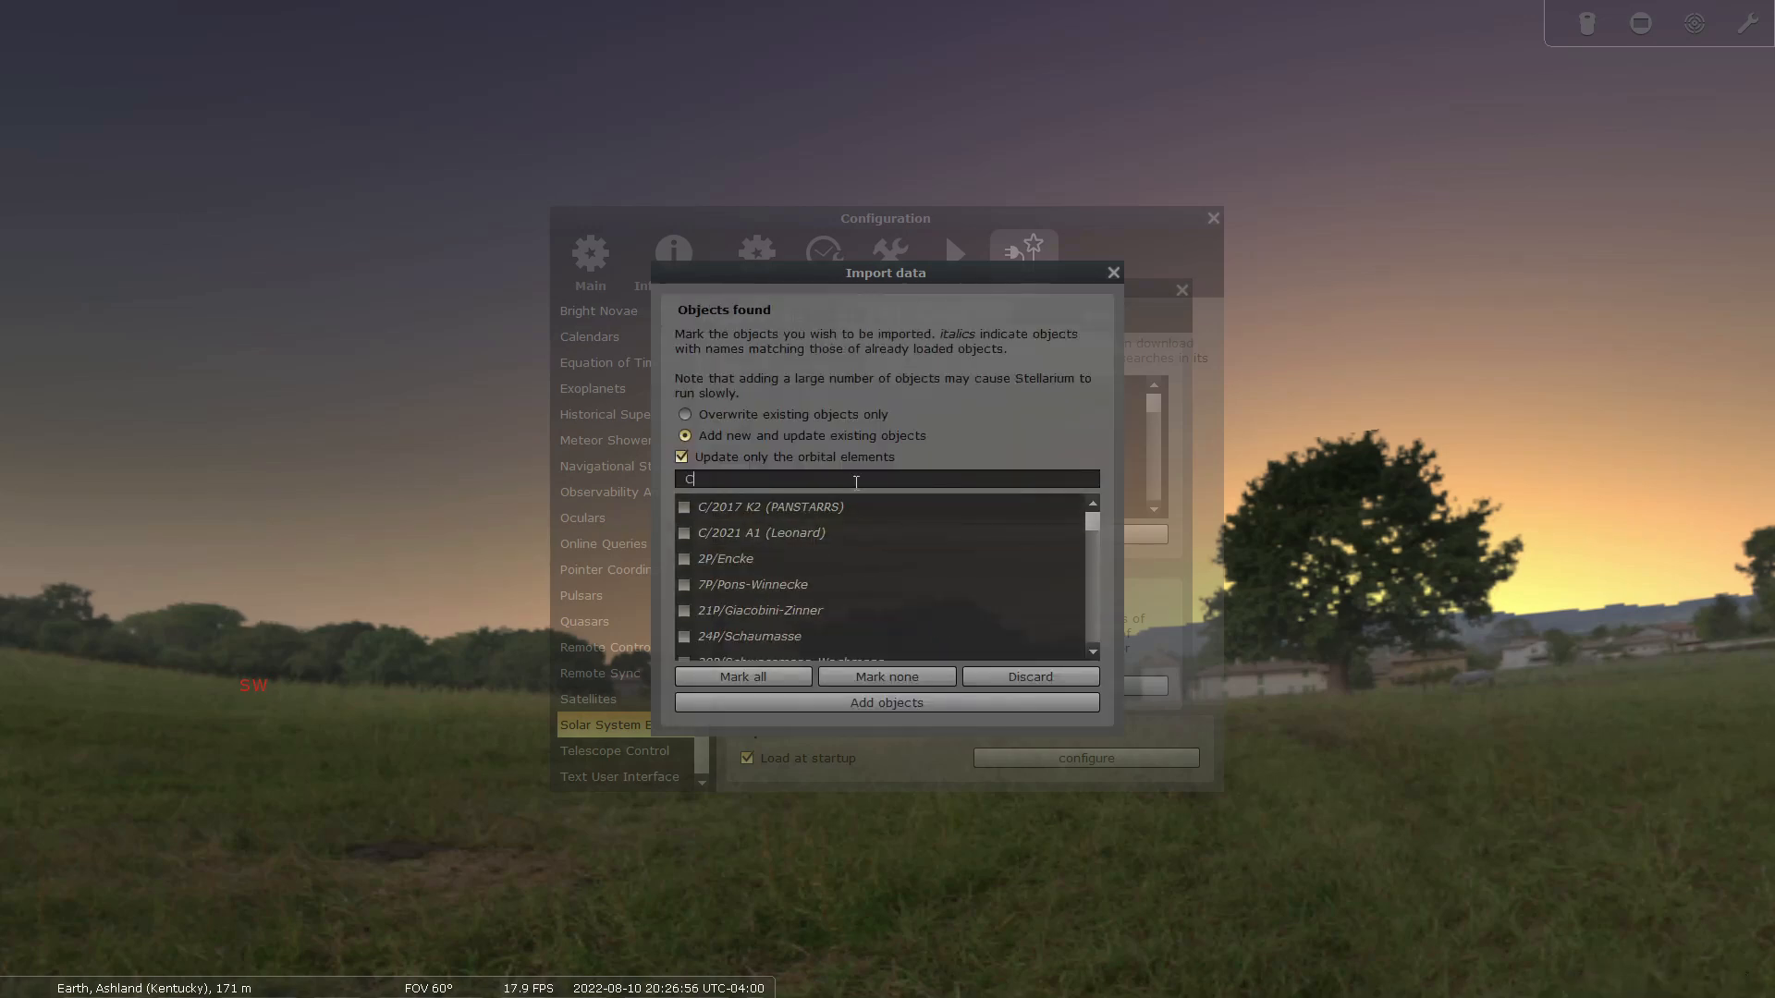
pyautogui.write('/2017 K2')
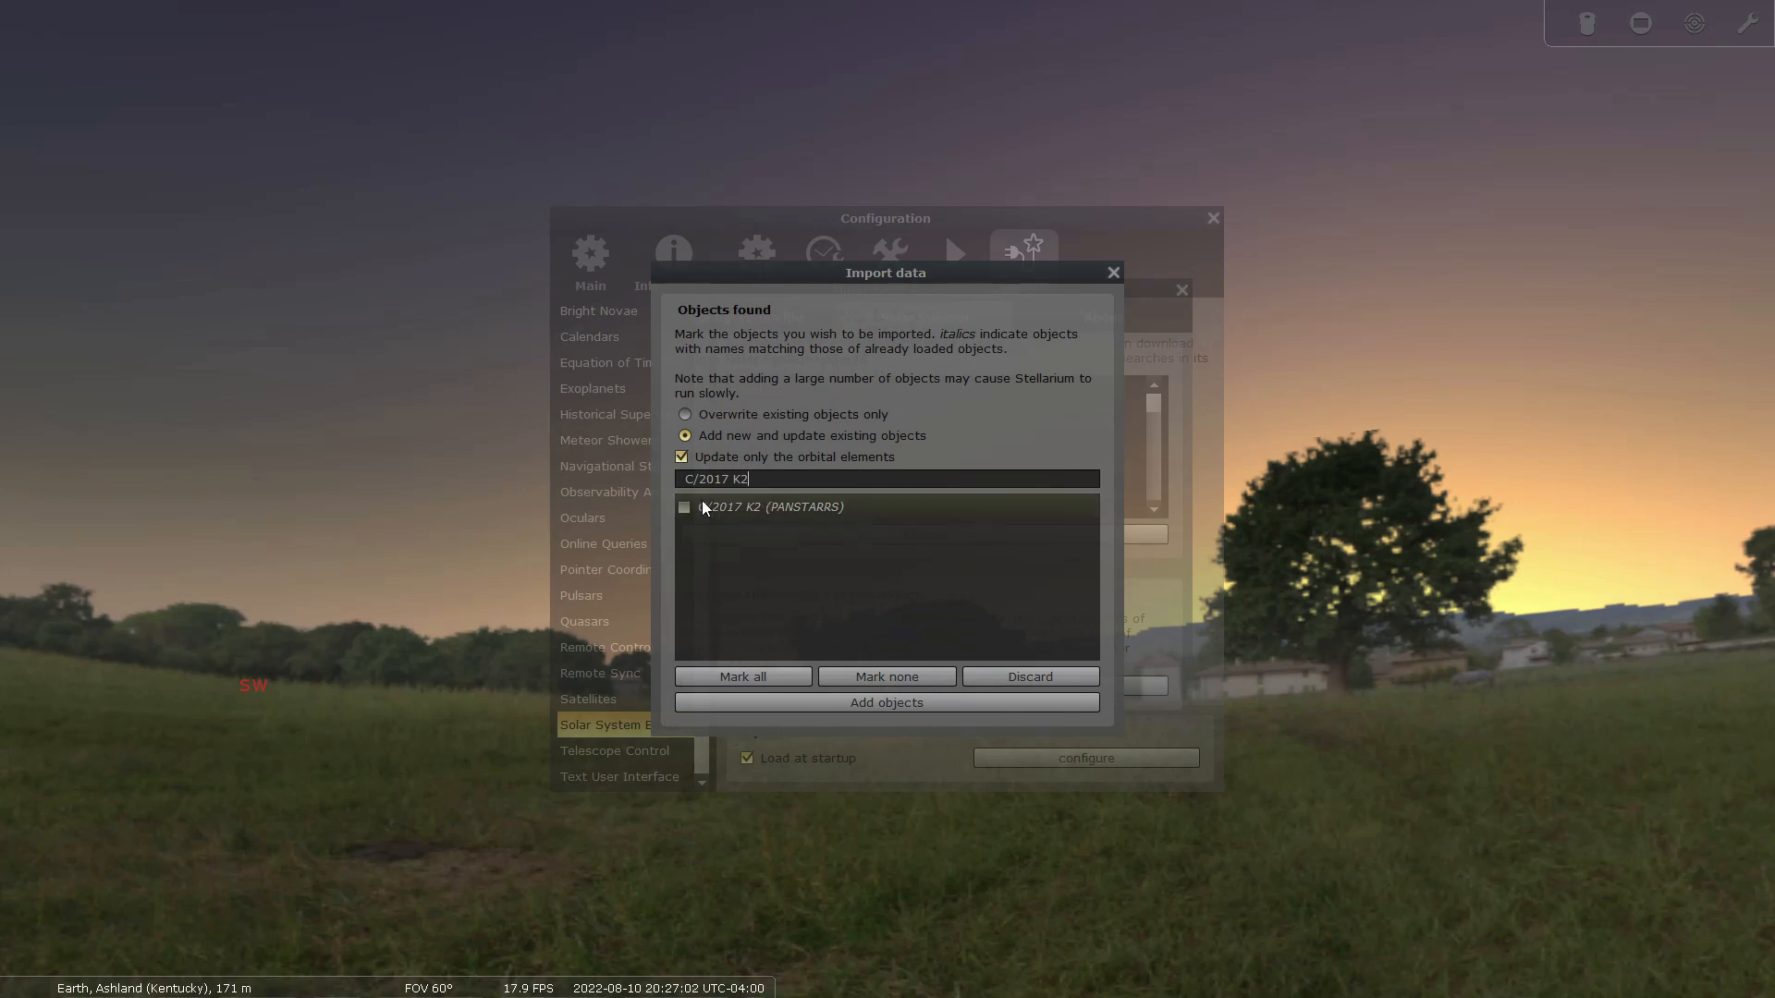
pyautogui.click(684, 507)
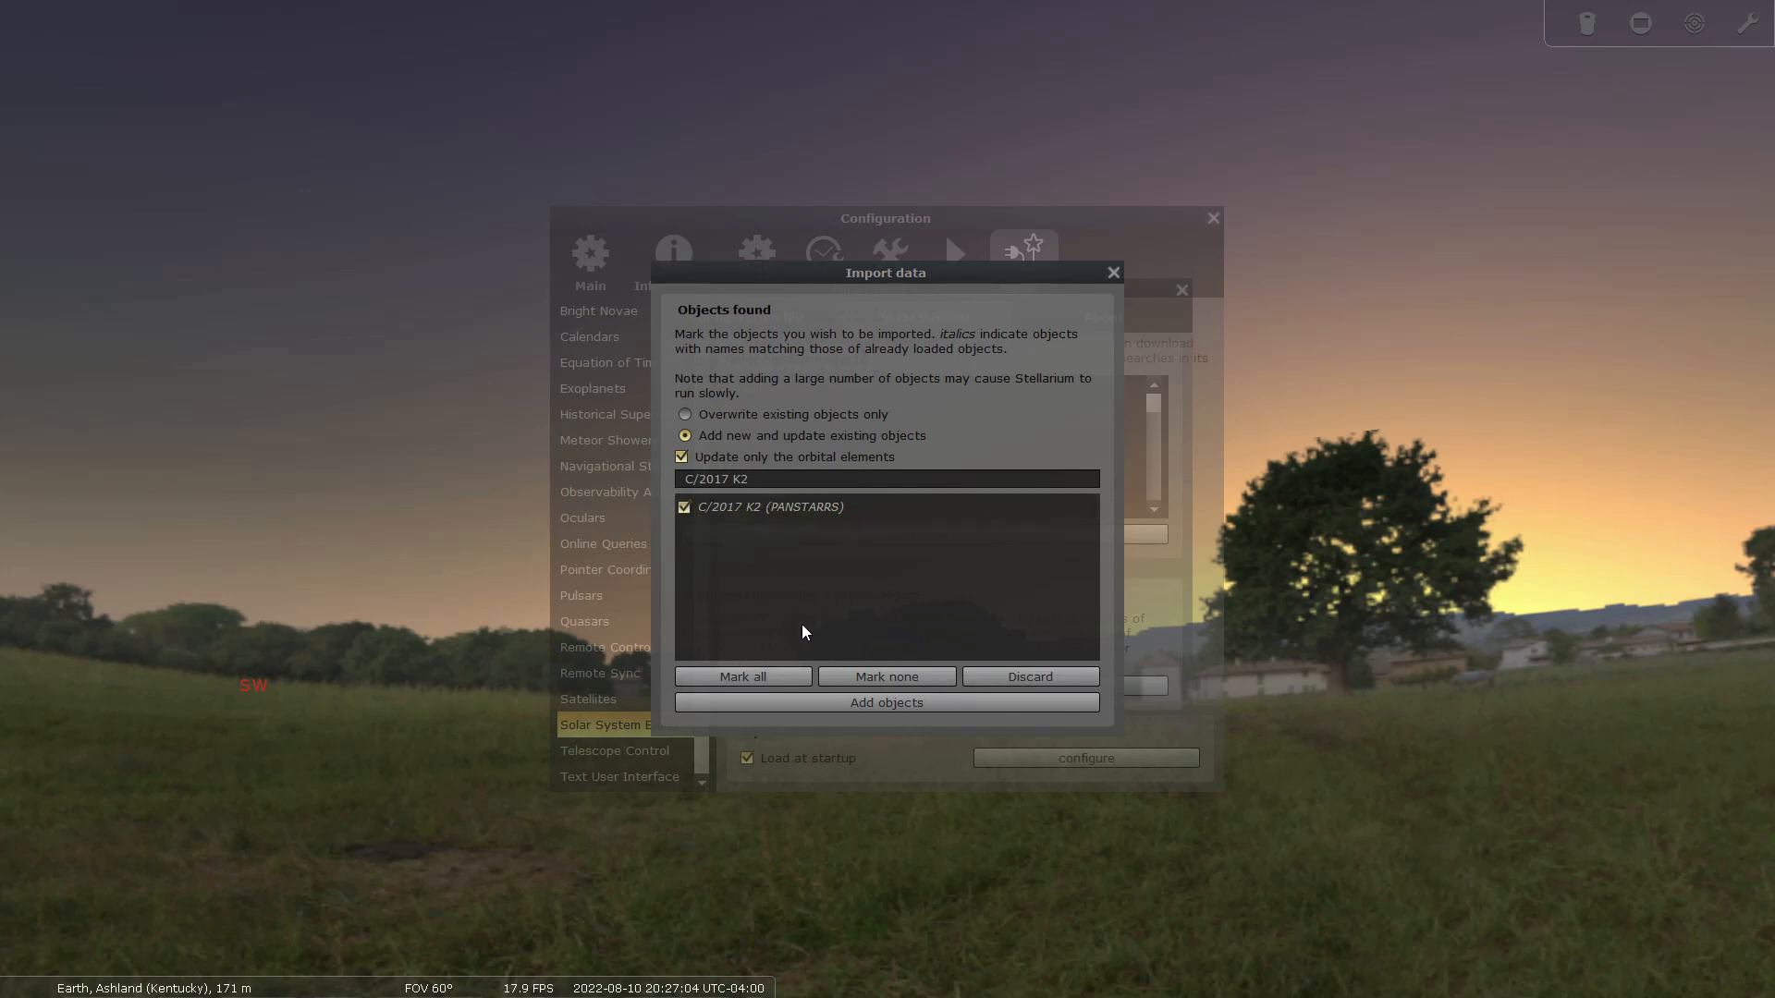
pyautogui.click(1028, 676)
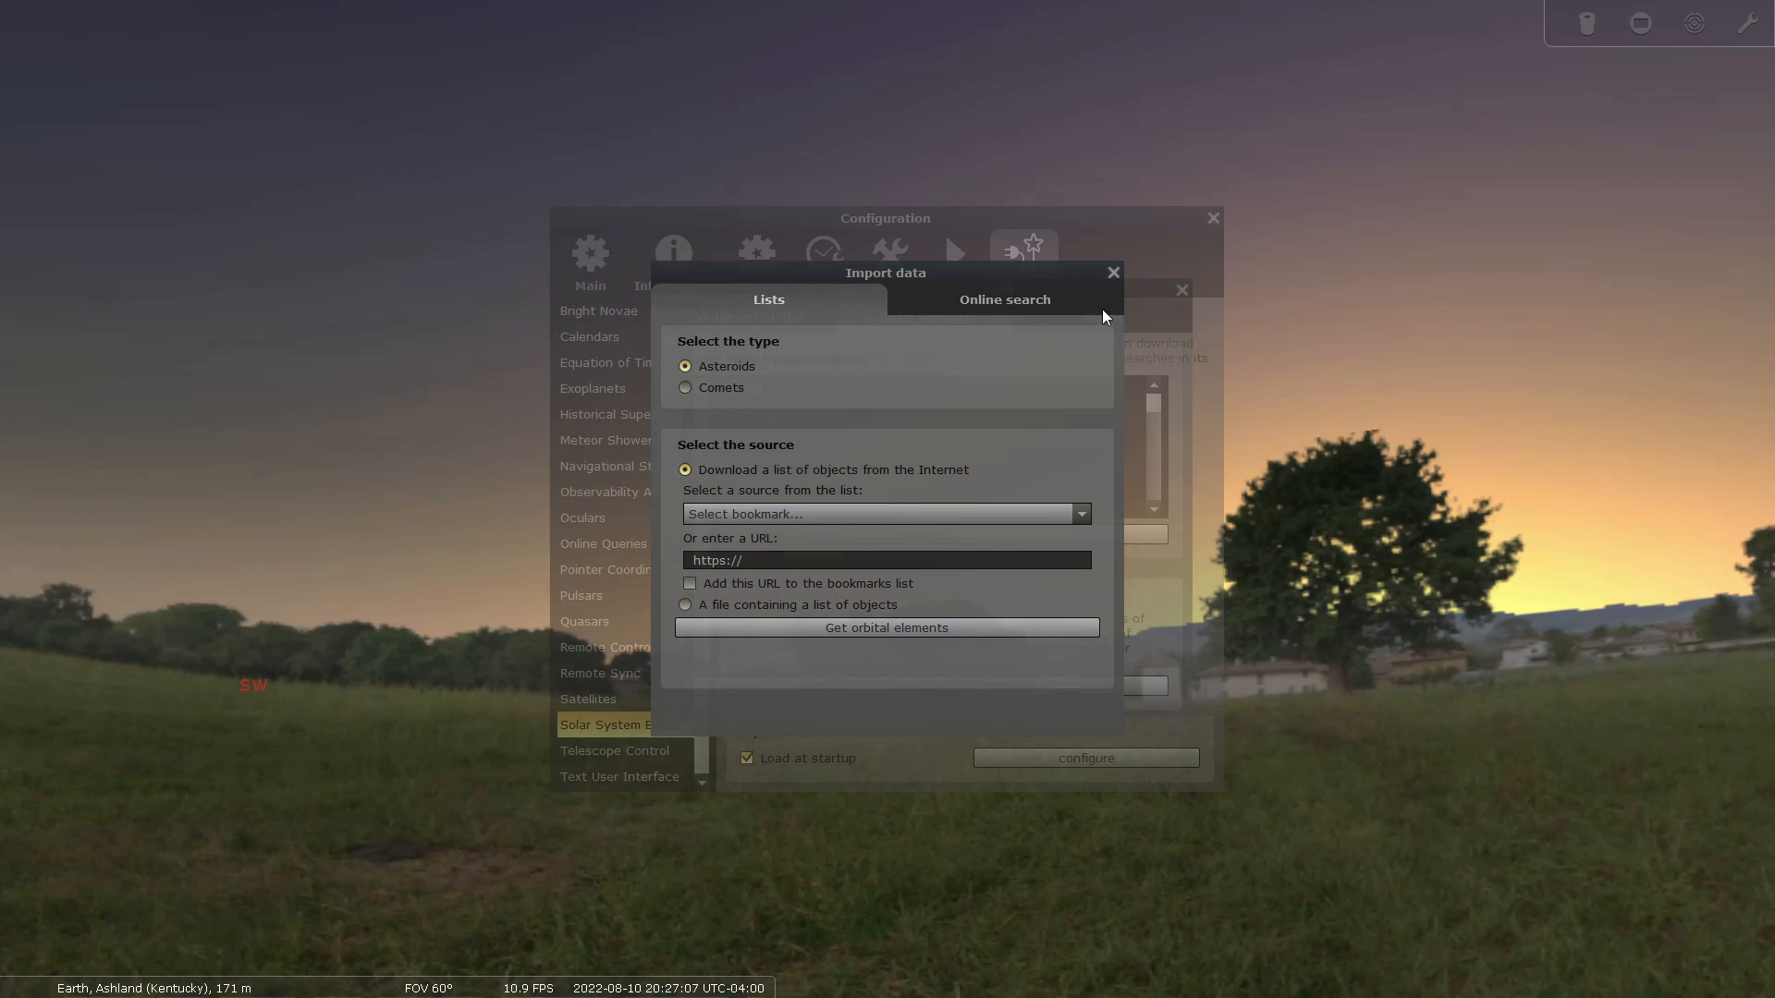
# Close the import and settings windows and bring up the object search for the comet
pyautogui.click(1111, 274)
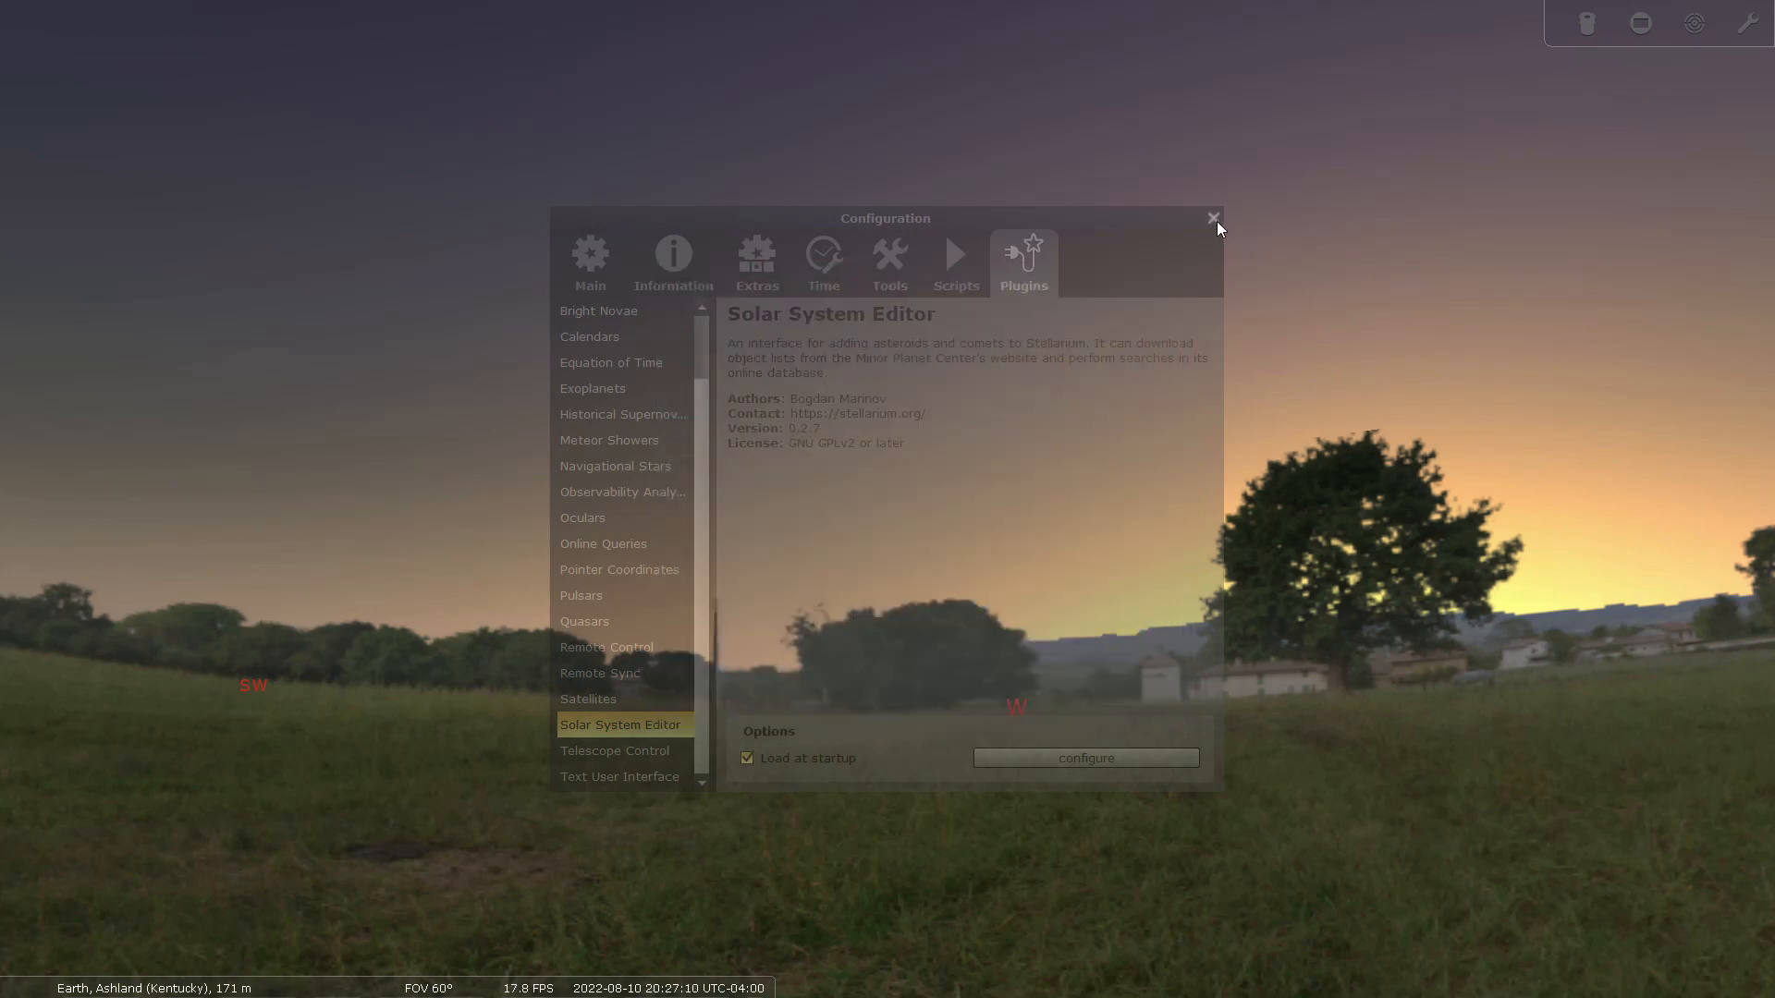
pyautogui.click(1213, 218)
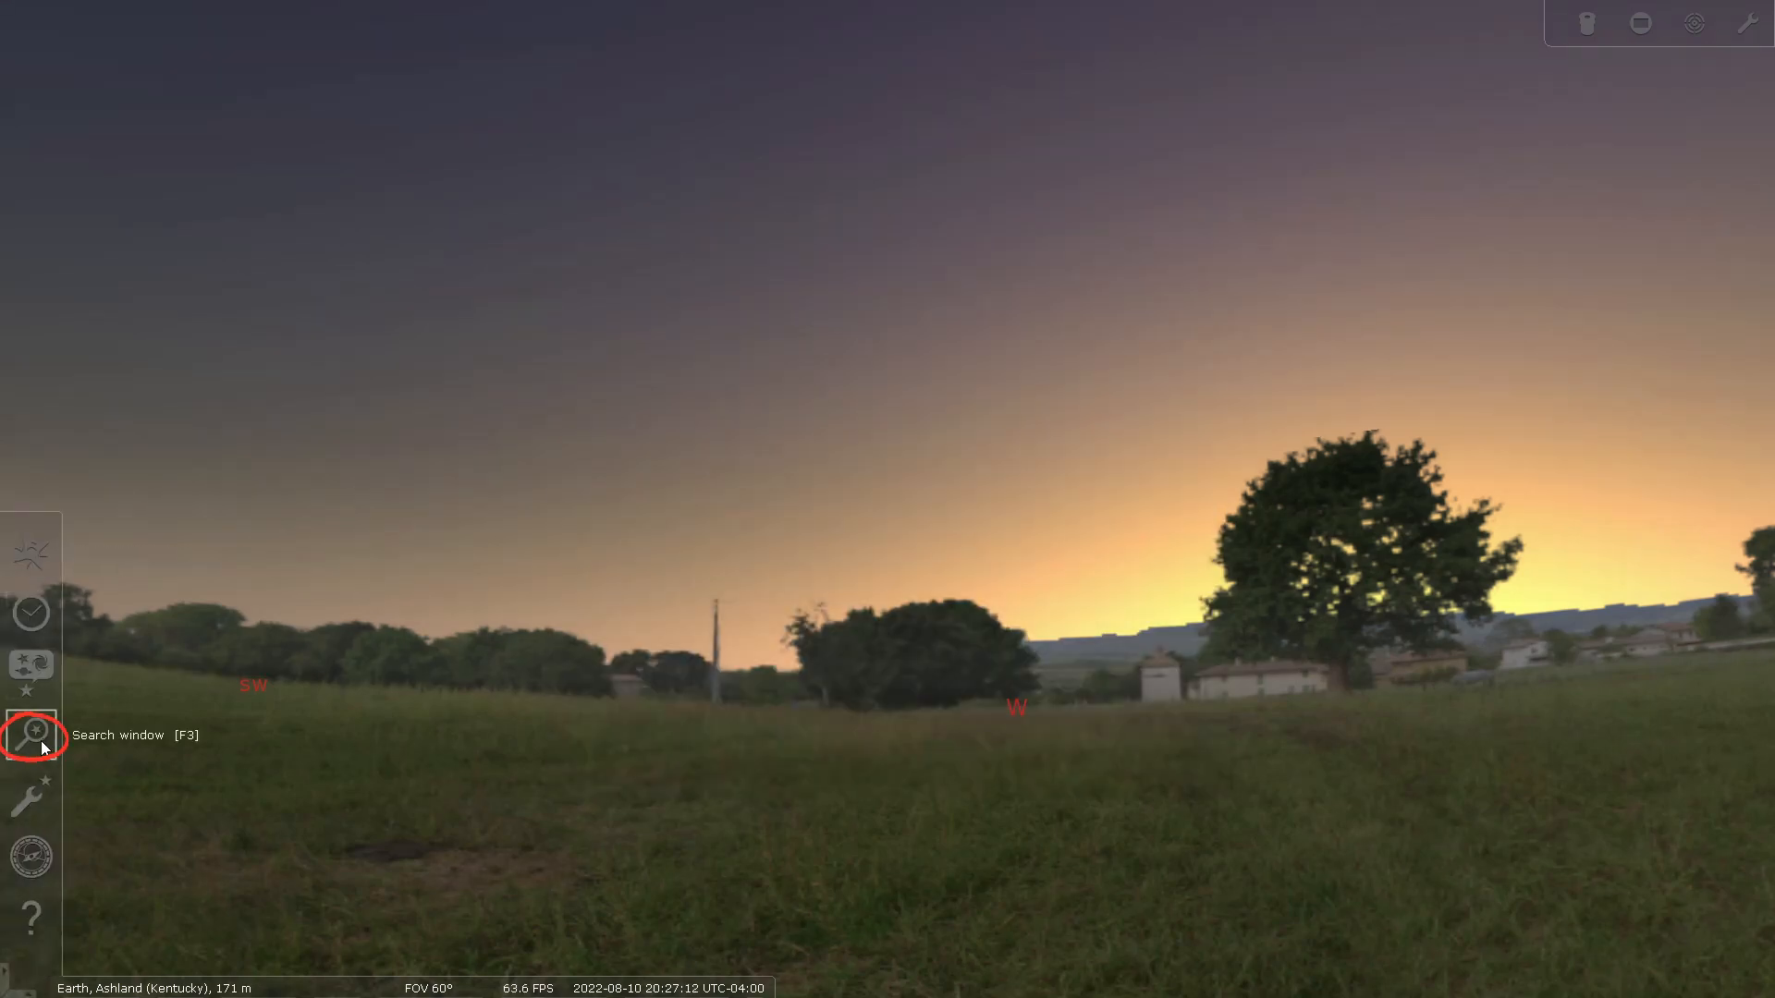
pyautogui.click(34, 734)
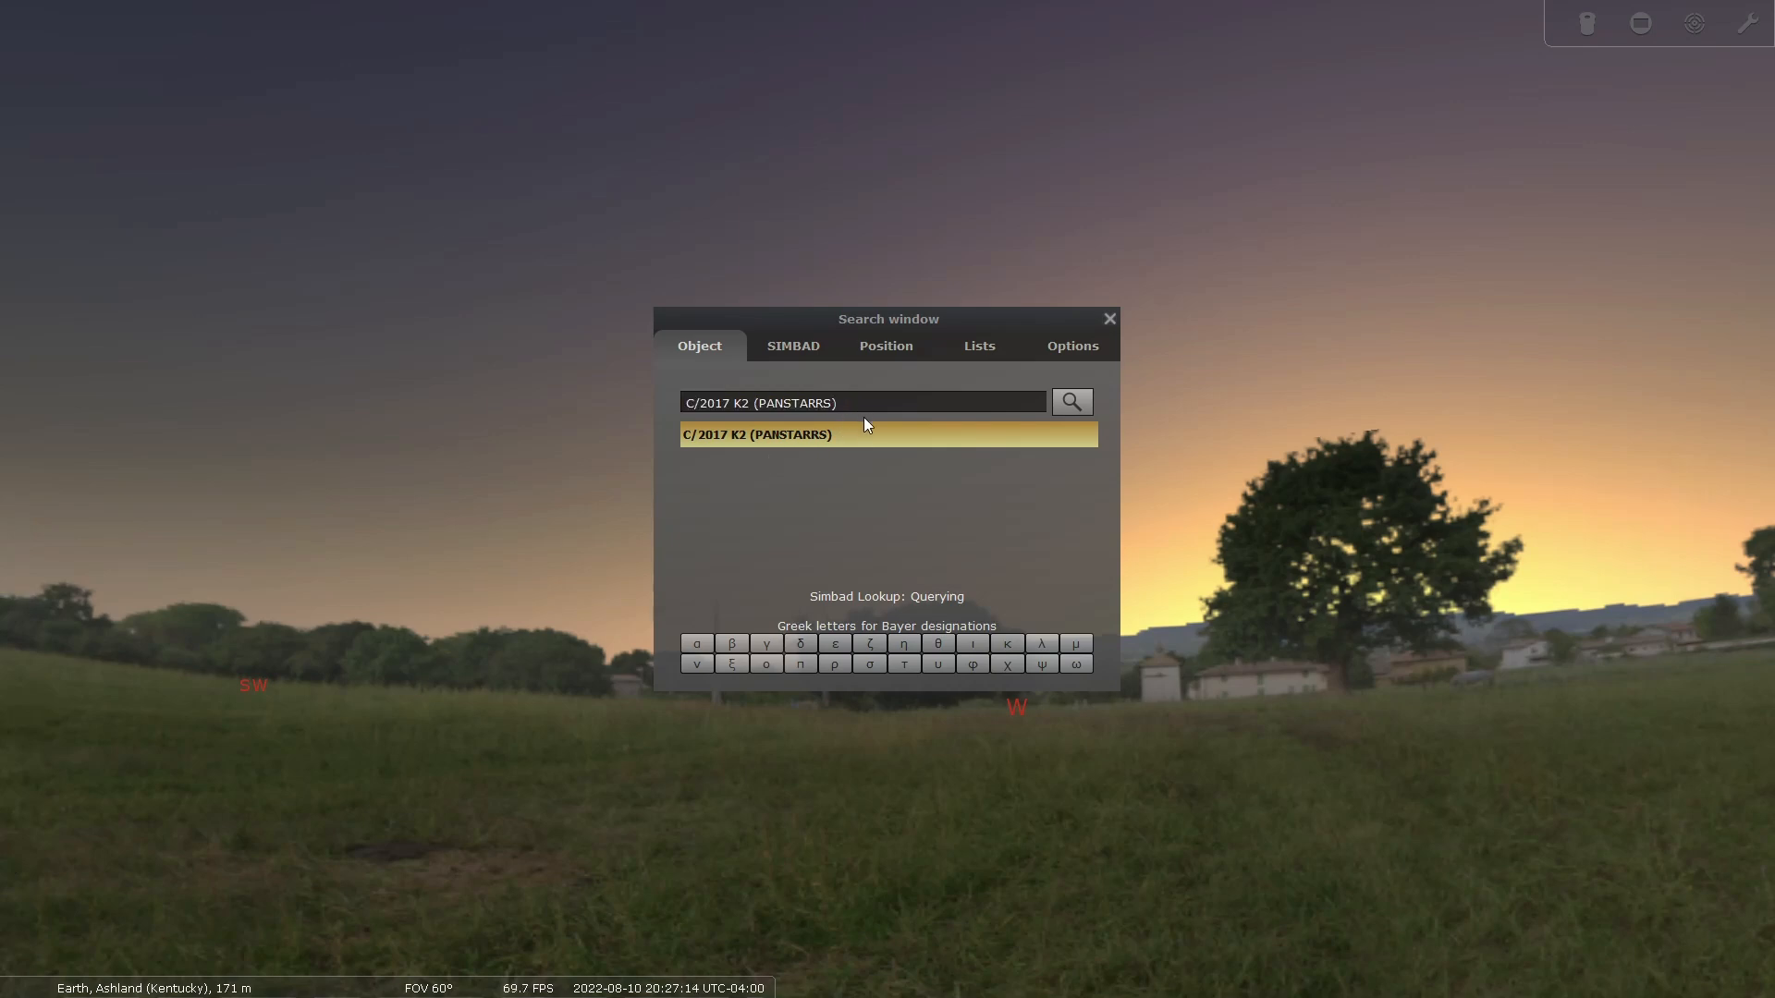